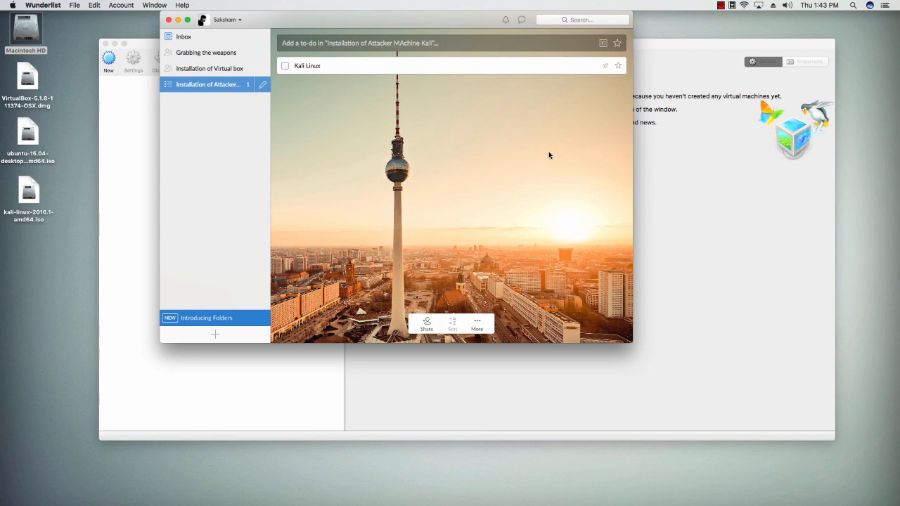
pyautogui.moveTo(554, 157)
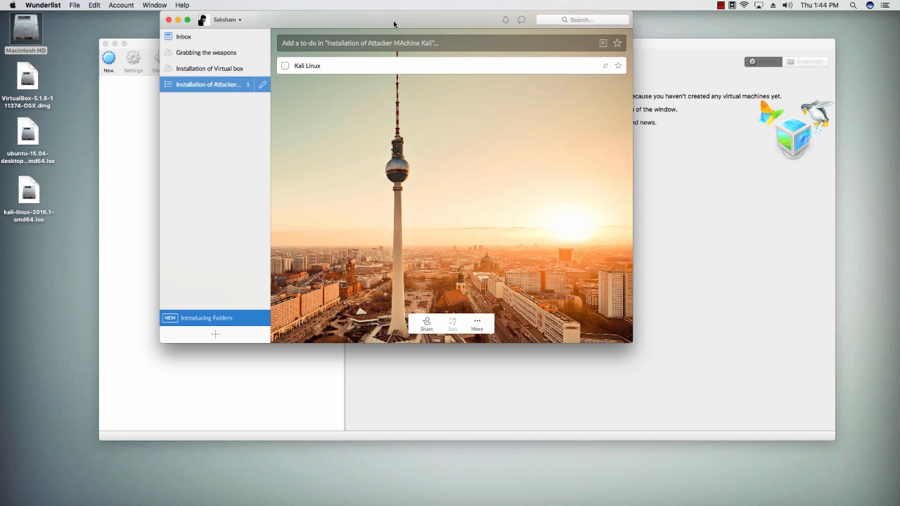
pyautogui.moveTo(500, 92)
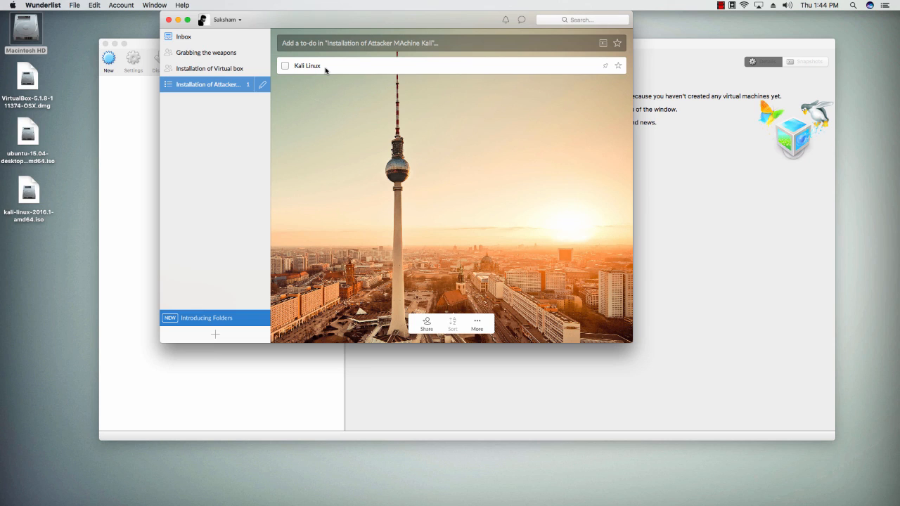
# Check the Kali Linux to-do in Wunderlist and bring the VirtualBox Manager forward
pyautogui.click(308, 66)
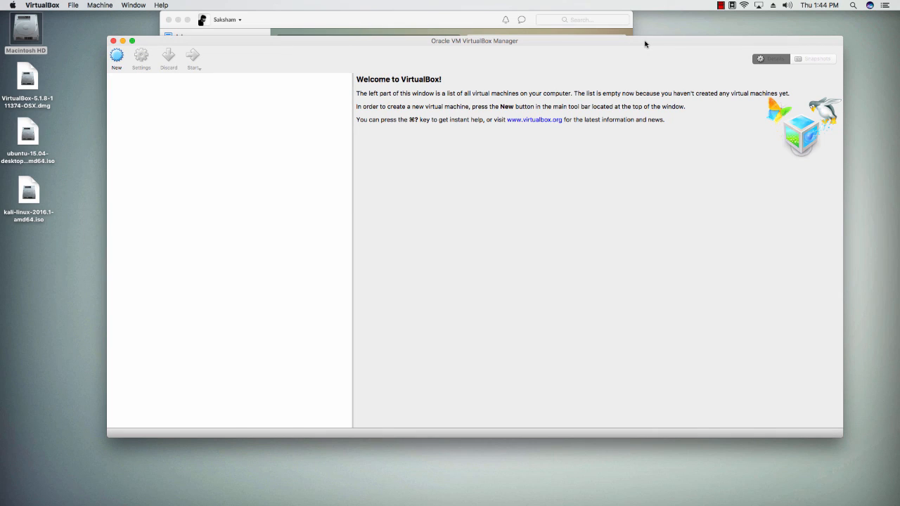
pyautogui.moveTo(217, 61)
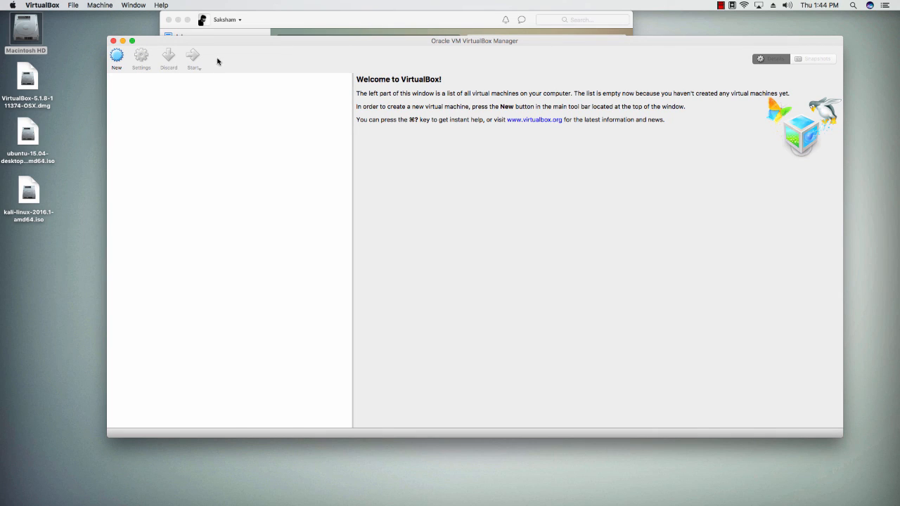
# Begin a new VM named Kali with type Linux and version Debian (64-bit)
pyautogui.click(116, 57)
pyautogui.write('K')
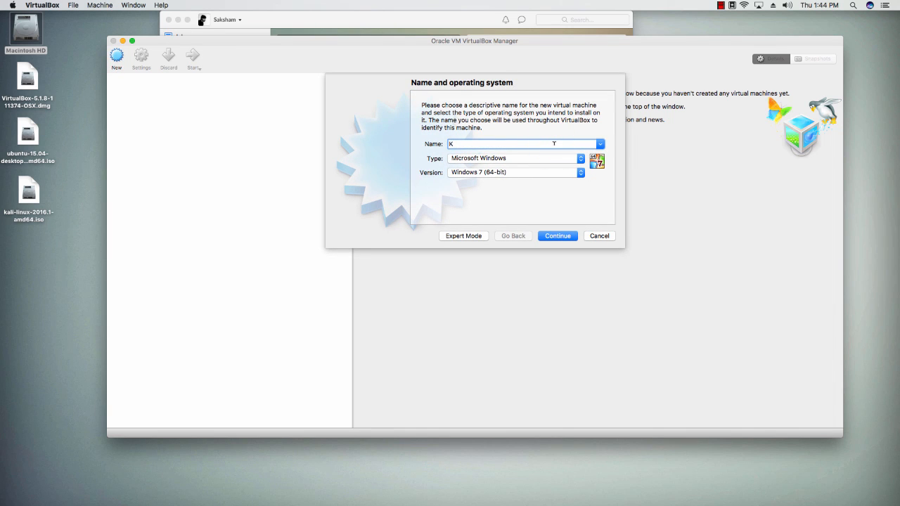
pyautogui.write('ali')
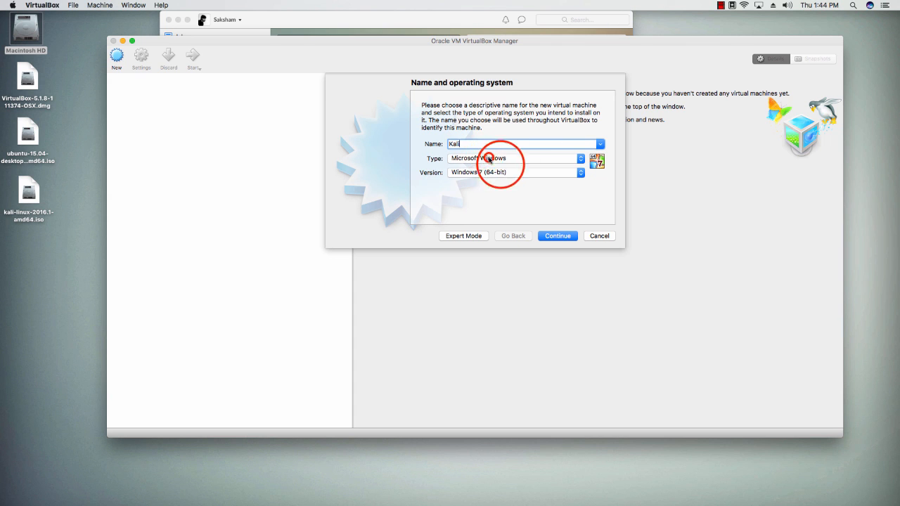
pyautogui.click(513, 158)
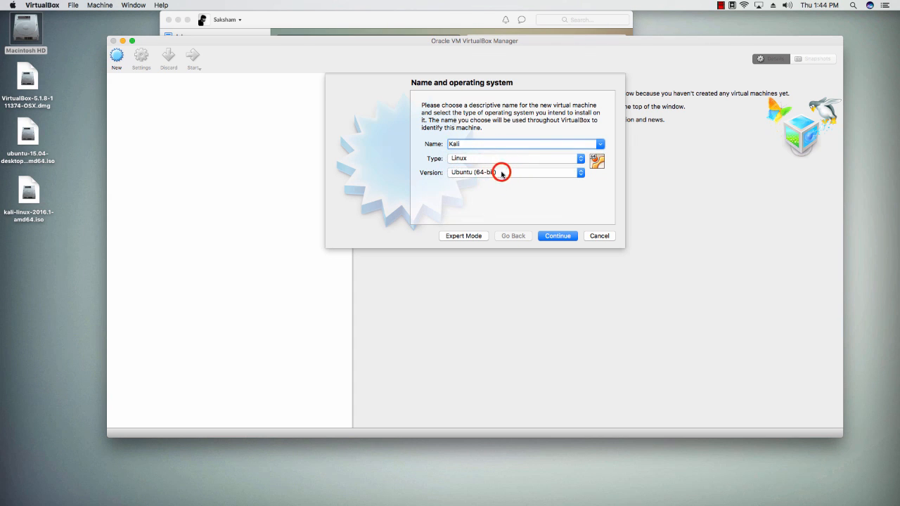
pyautogui.click(581, 172)
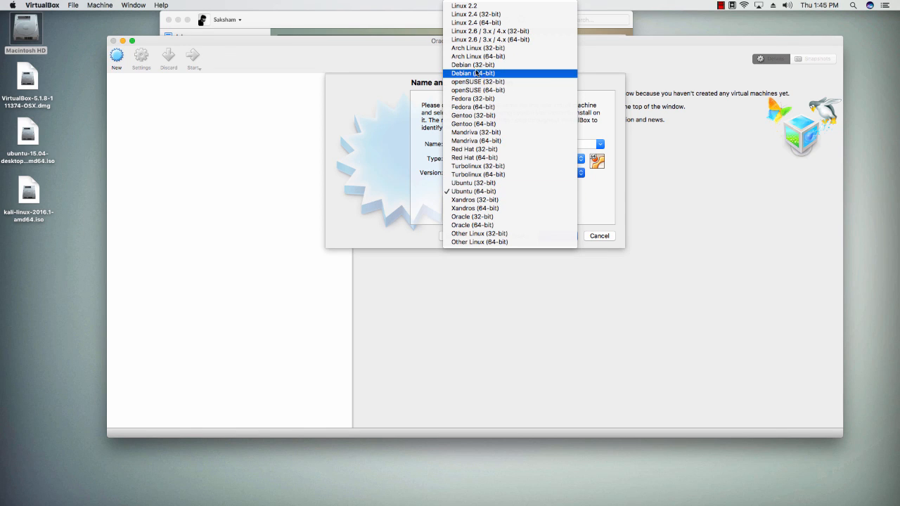
pyautogui.click(472, 73)
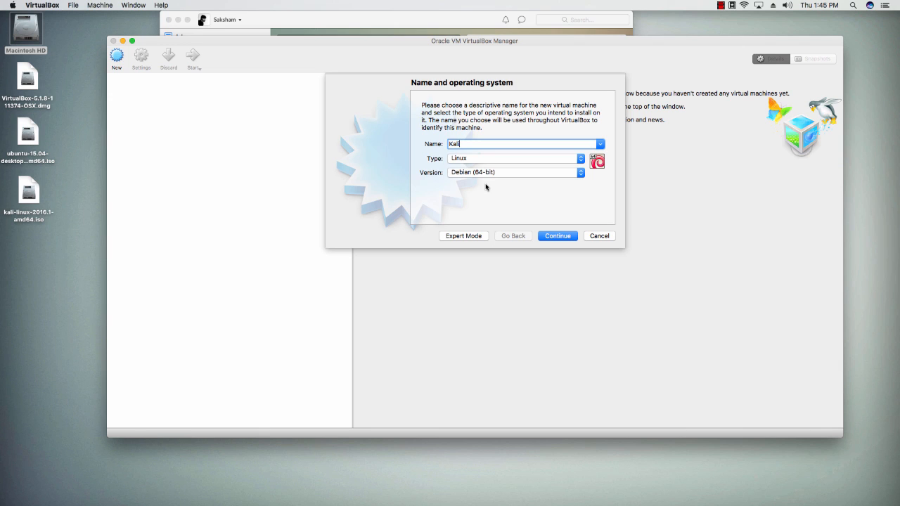
pyautogui.moveTo(549, 223)
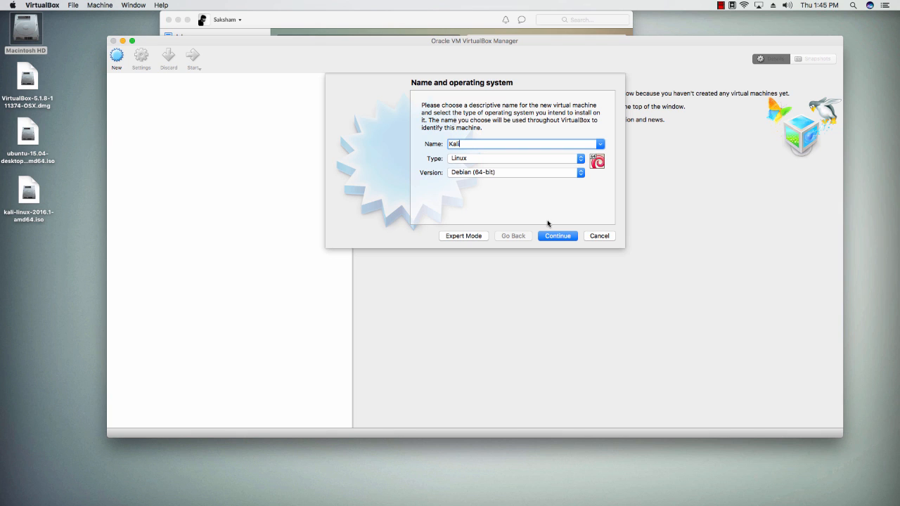
# Raise the Kali machine's memory from 1024 MB to 1860 MB and continue
pyautogui.click(557, 236)
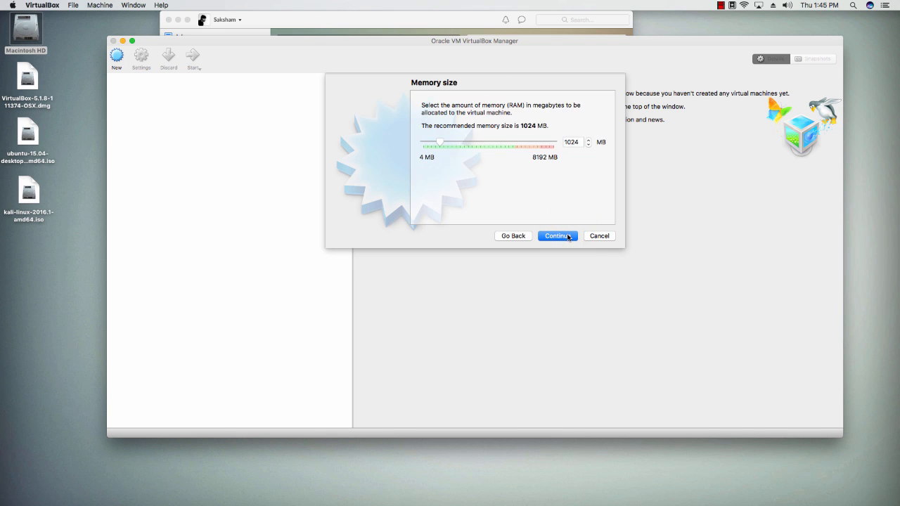
pyautogui.moveTo(438, 137)
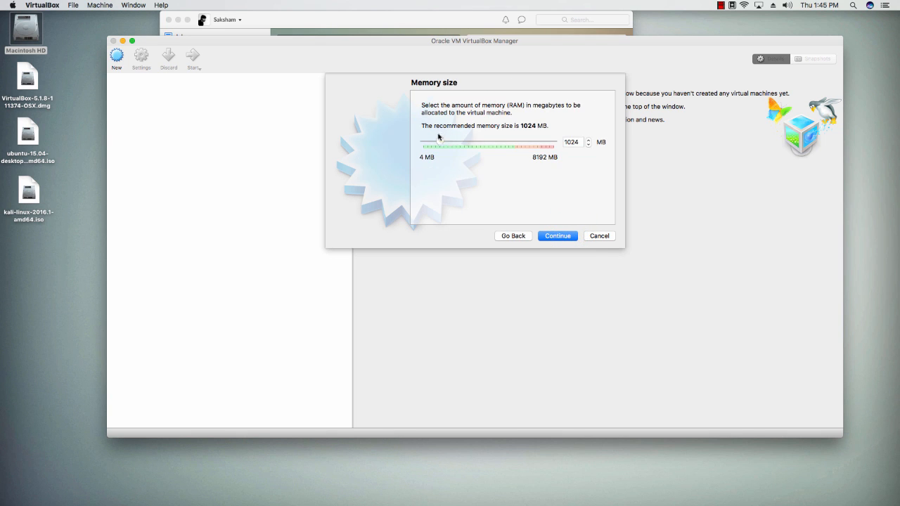
pyautogui.moveTo(483, 124)
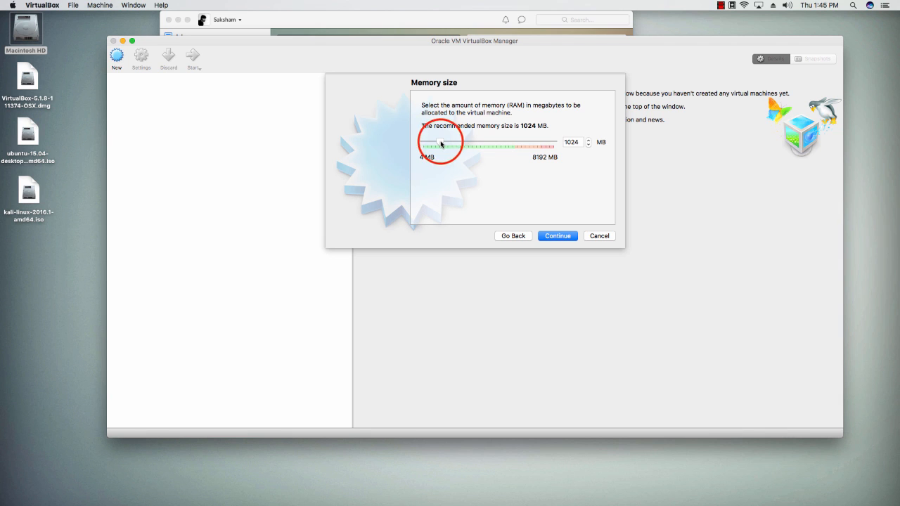
pyautogui.moveTo(441, 146); pyautogui.dragTo(455, 145)
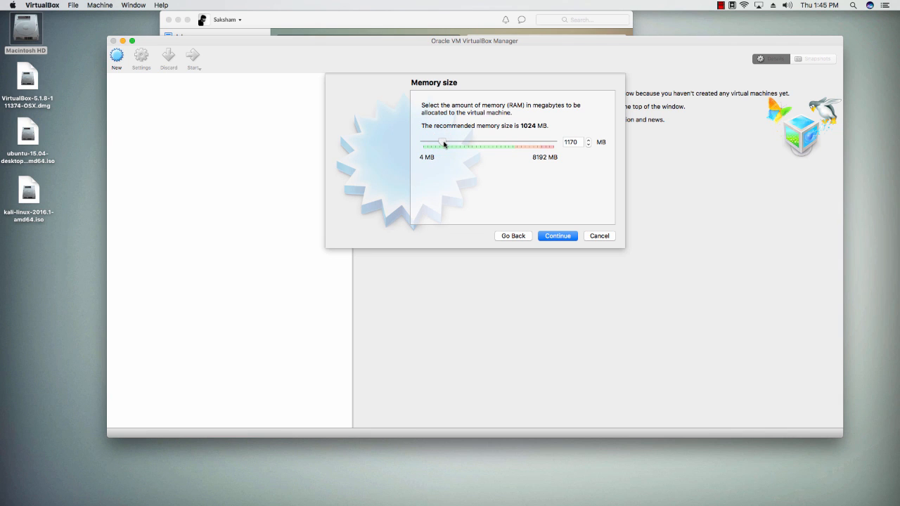
pyautogui.moveTo(443, 145); pyautogui.dragTo(455, 146)
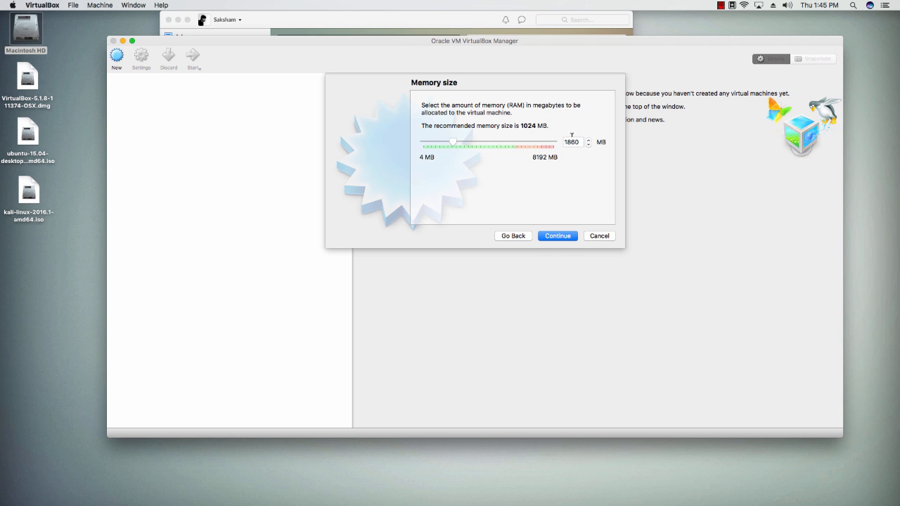
pyautogui.click(557, 235)
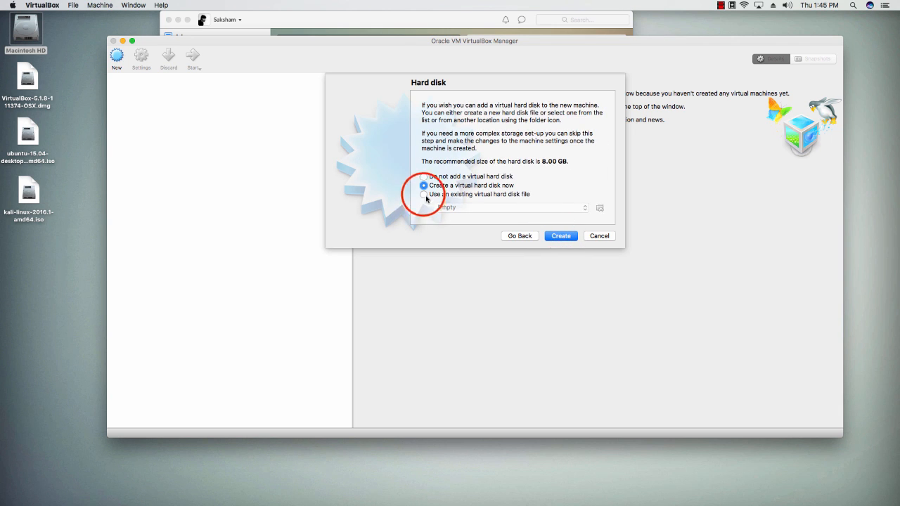
# Choose to create a new virtual hard disk now, keeping the VDI file type
pyautogui.click(423, 194)
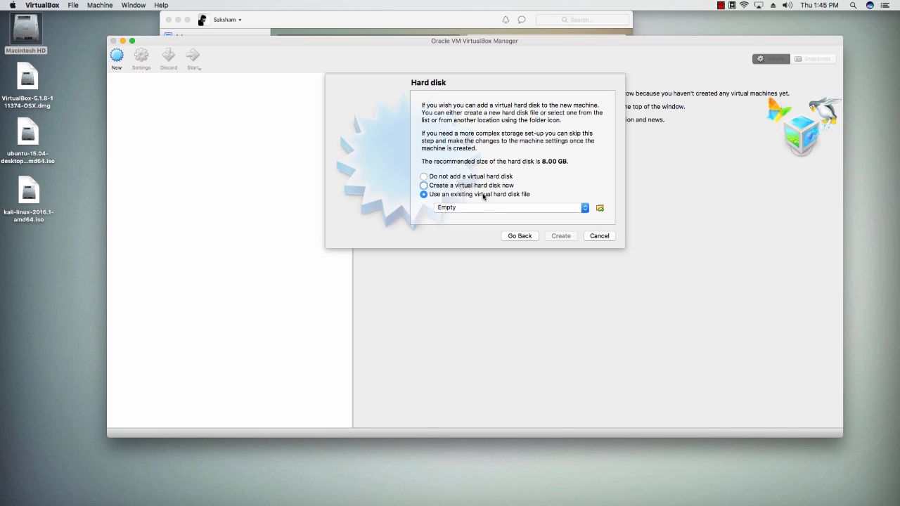
pyautogui.moveTo(603, 208)
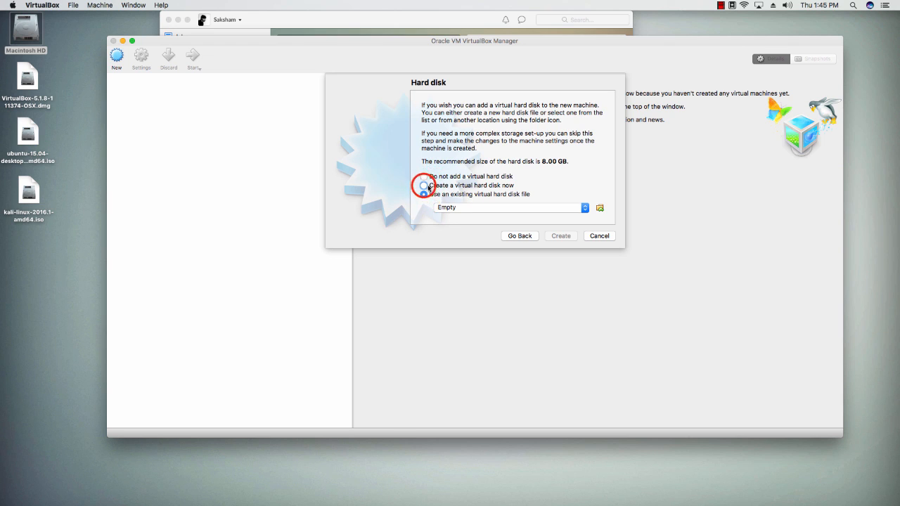
pyautogui.click(423, 184)
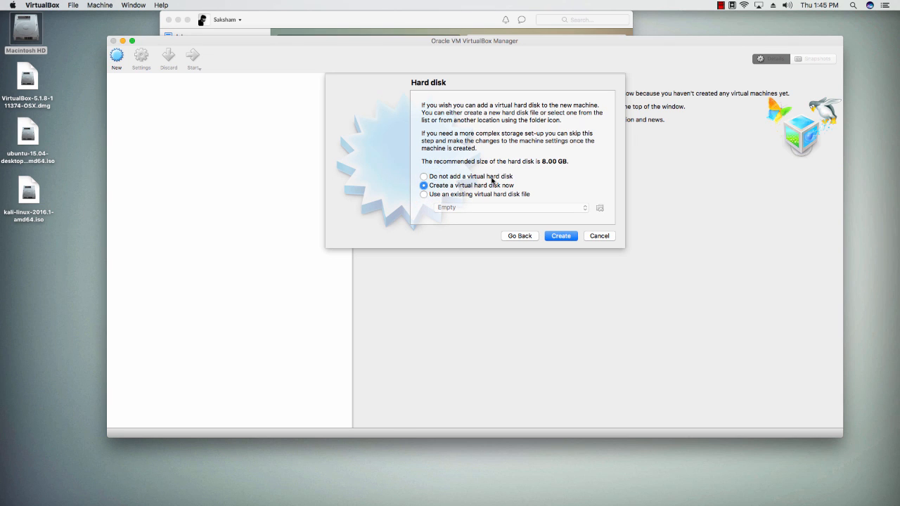
pyautogui.moveTo(472, 130)
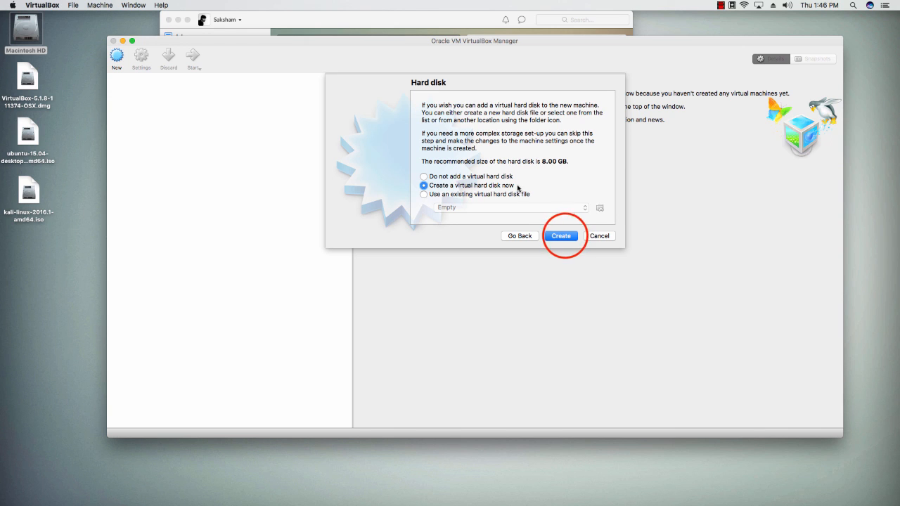
pyautogui.click(561, 235)
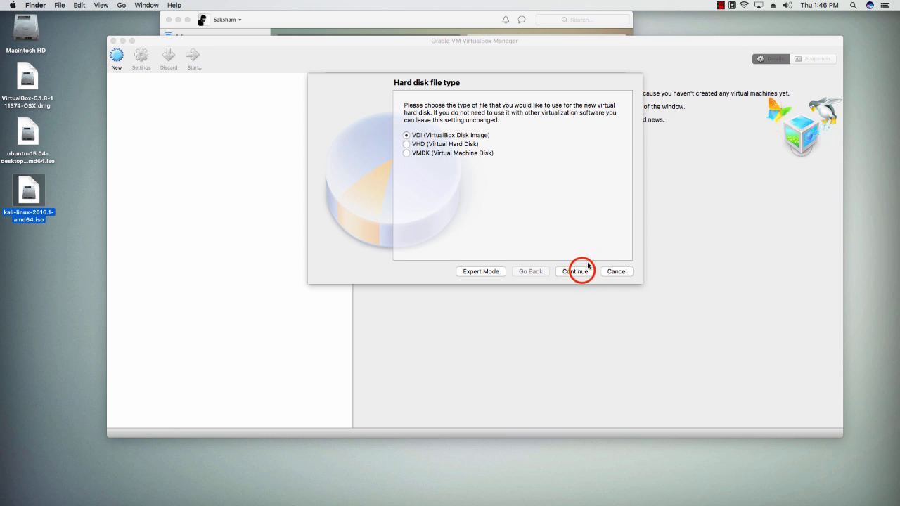
pyautogui.click(574, 271)
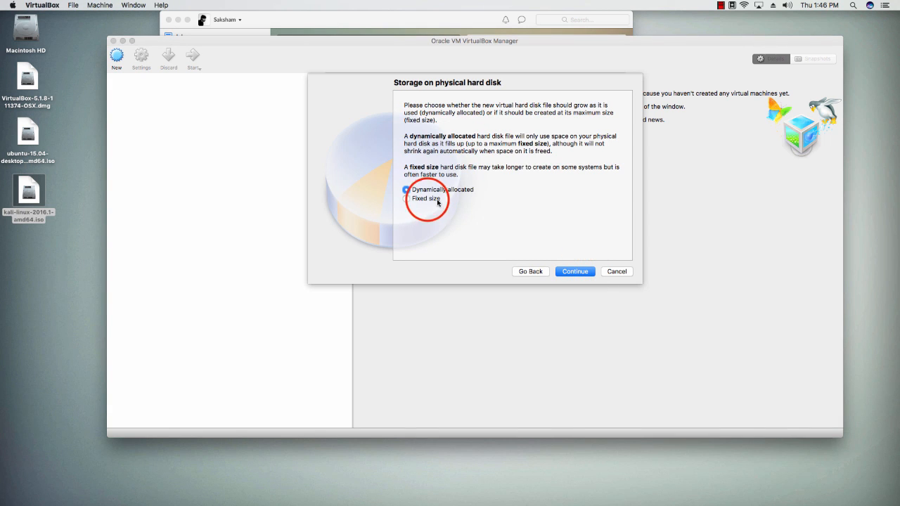
# Keep dynamic allocation, enlarge the disk from 8.00 GB to 19.12 GB, and create it
pyautogui.click(406, 189)
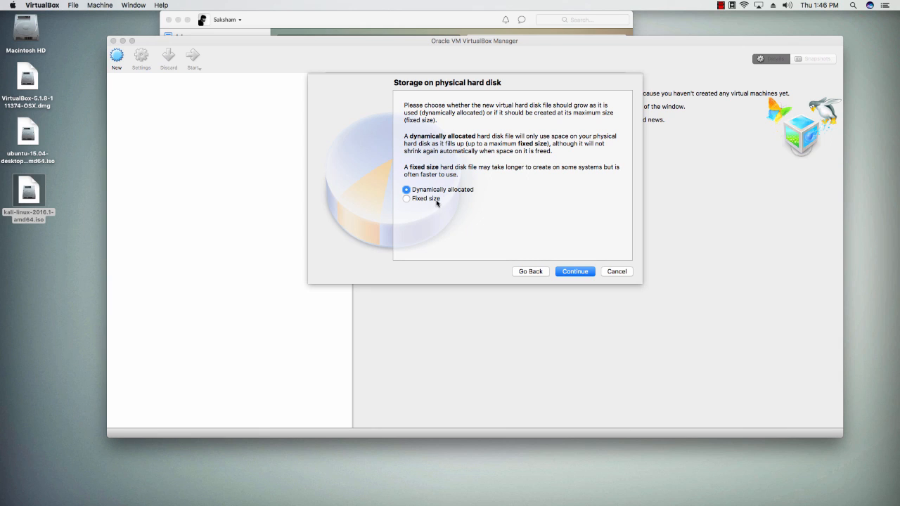
pyautogui.moveTo(428, 200)
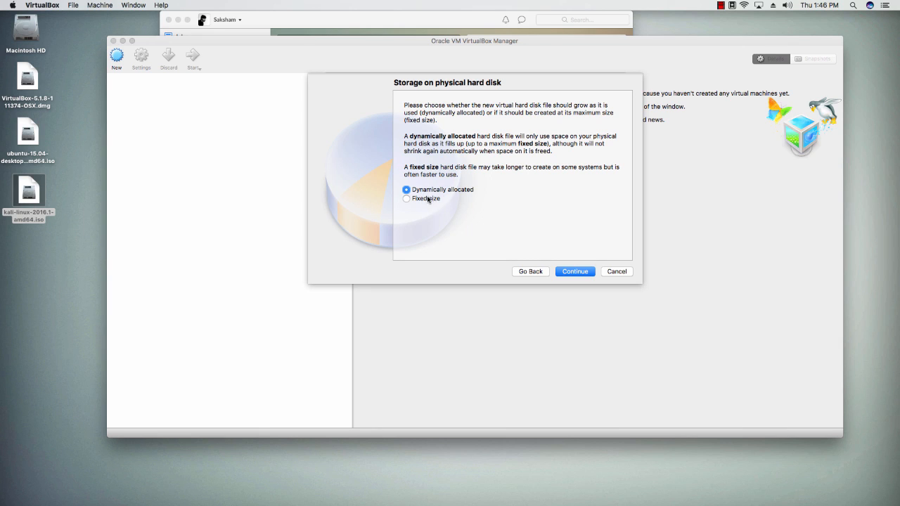
pyautogui.moveTo(430, 192)
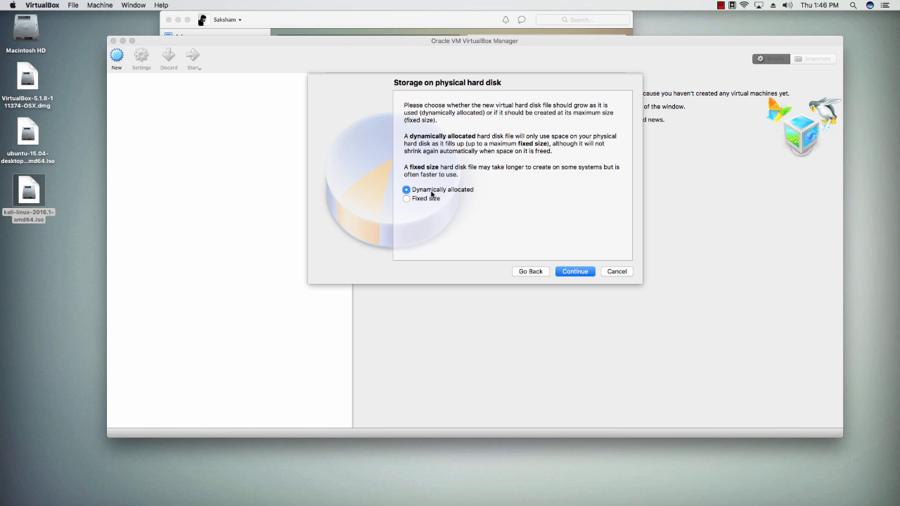
pyautogui.click(574, 271)
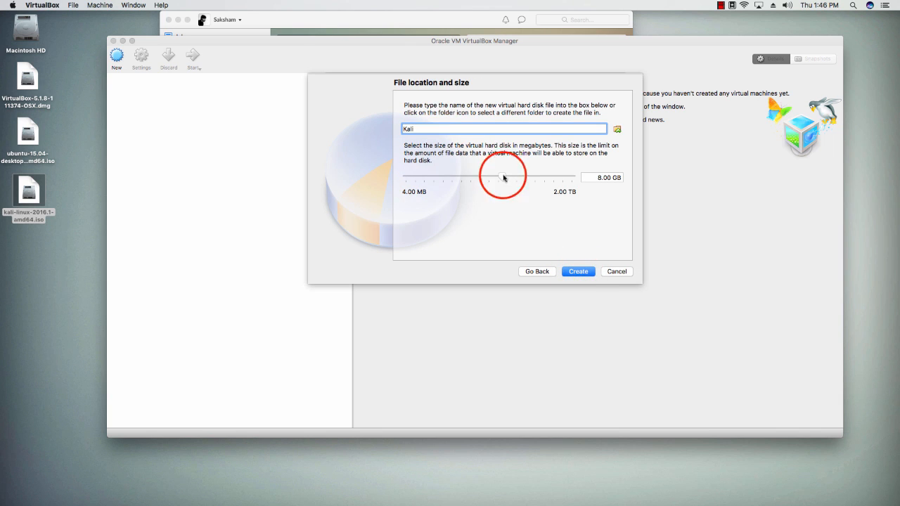
pyautogui.moveTo(490, 177); pyautogui.dragTo(503, 177)
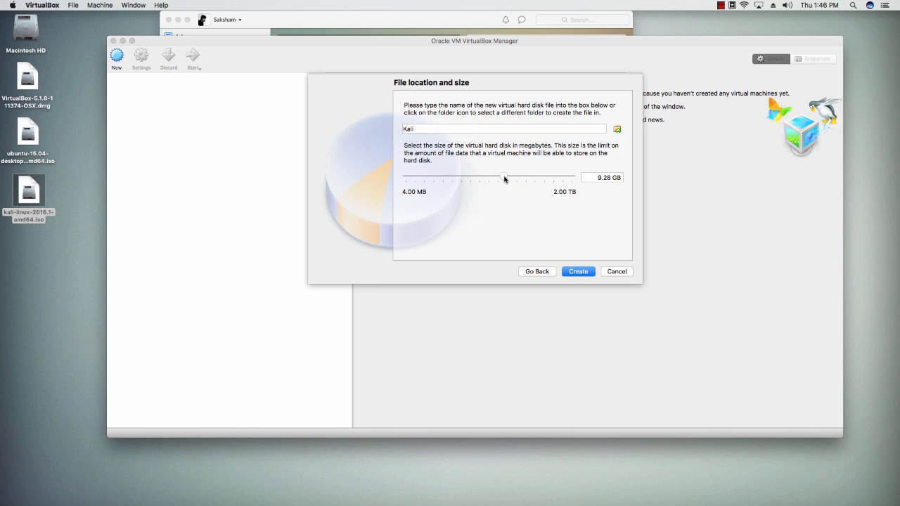
pyautogui.click(503, 176)
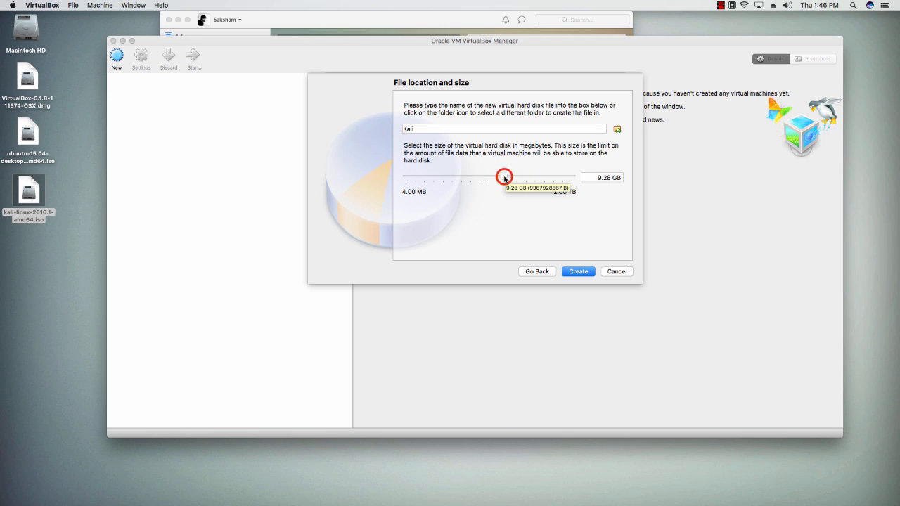
pyautogui.moveTo(504, 176); pyautogui.dragTo(512, 177)
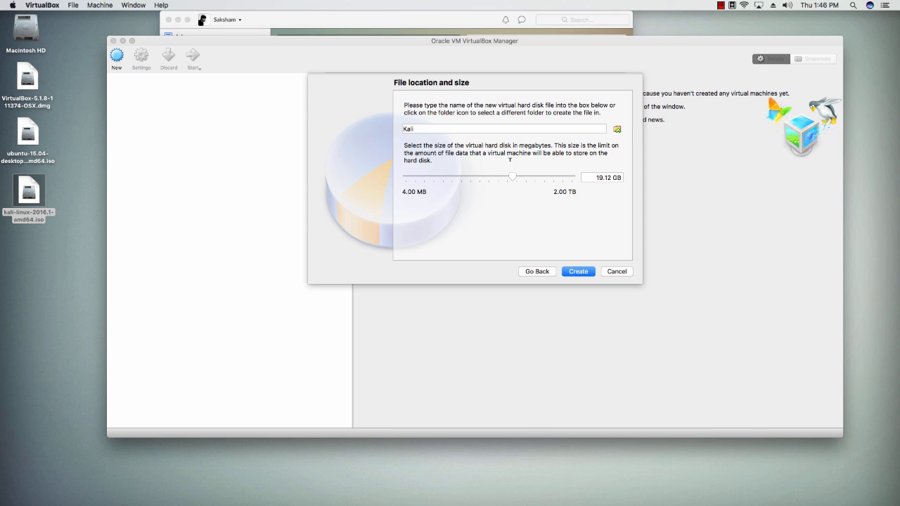
pyautogui.click(578, 272)
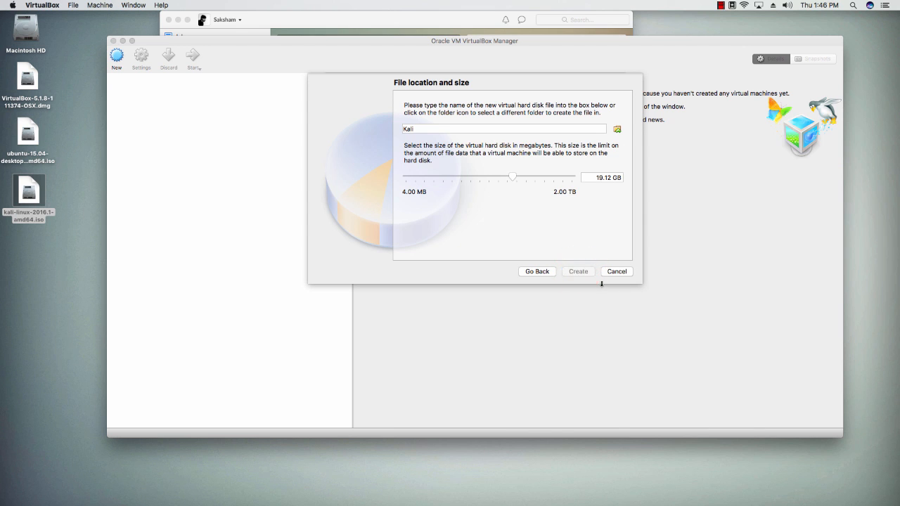
# Launch the Kali virtual machine and move its window more centrally
pyautogui.click(578, 272)
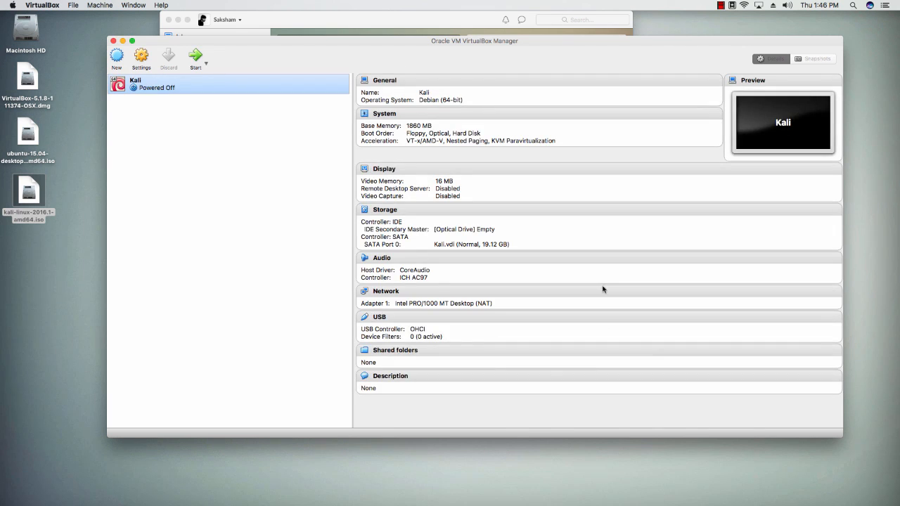
pyautogui.moveTo(566, 159)
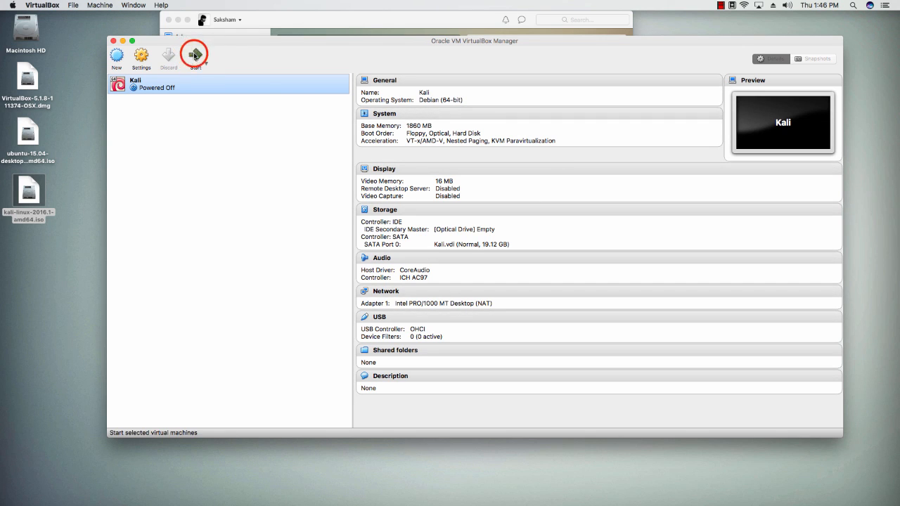
pyautogui.click(195, 56)
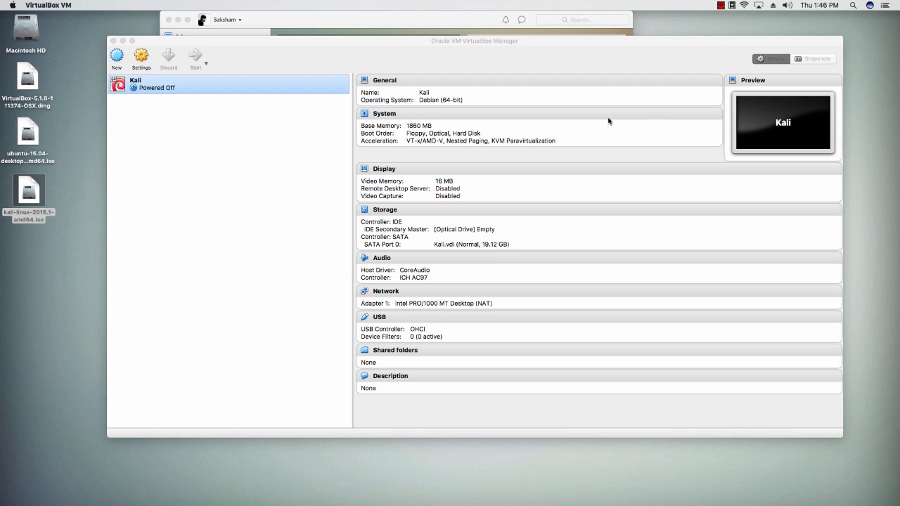
pyautogui.click(196, 56)
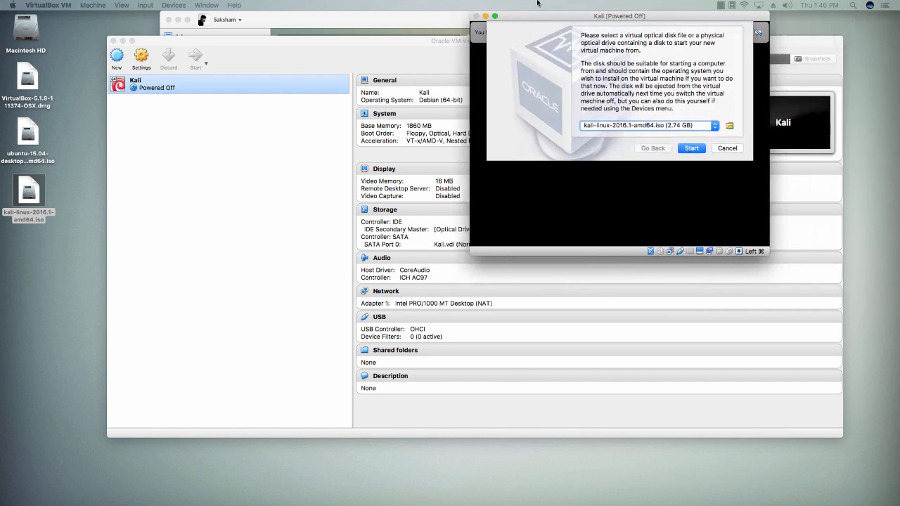
pyautogui.moveTo(618, 15); pyautogui.dragTo(447, 15)
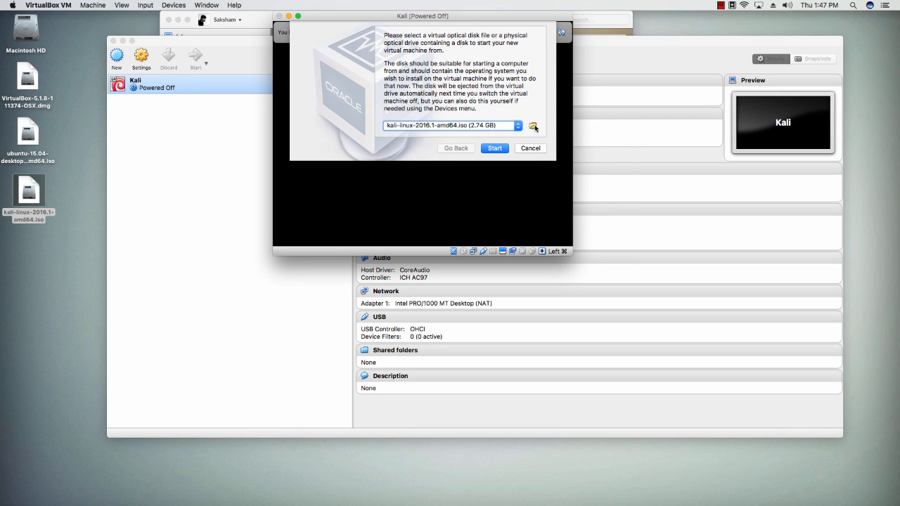
# Boot the machine from the kali-linux-2016.1-amd64.iso startup disk
pyautogui.click(533, 126)
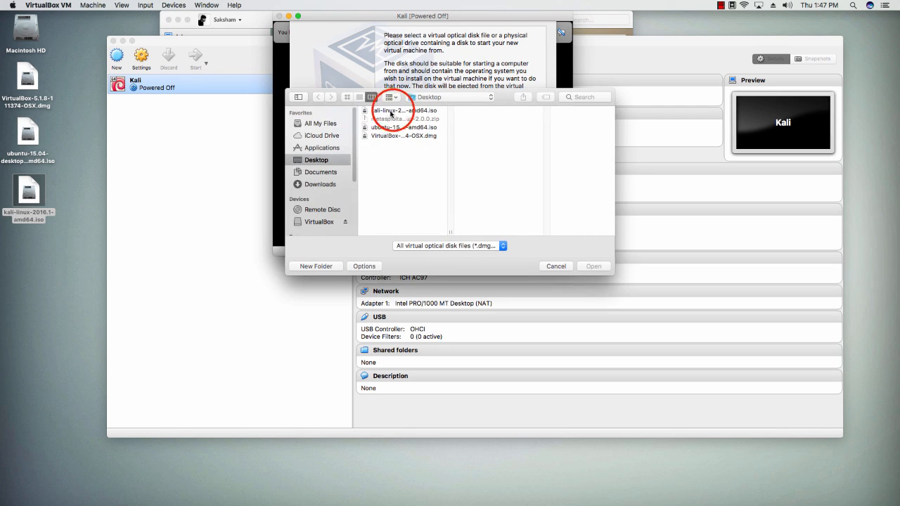
pyautogui.click(403, 111)
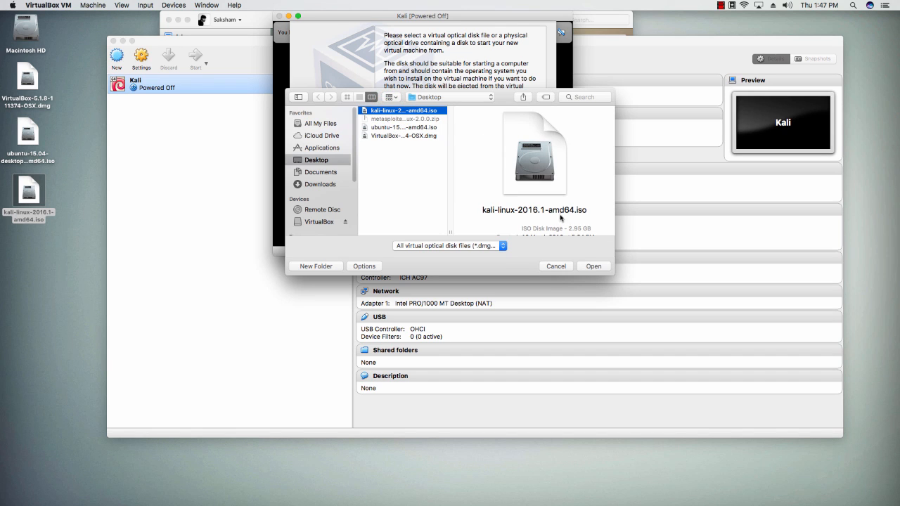
pyautogui.click(593, 266)
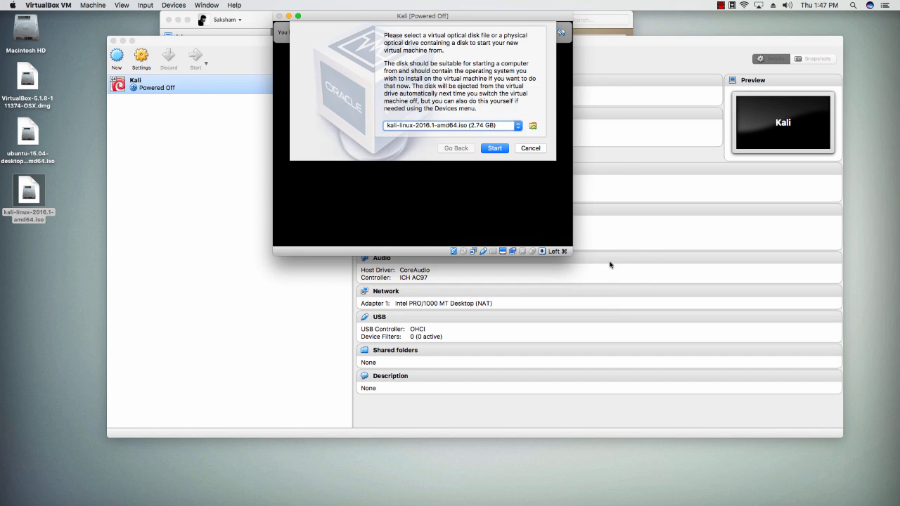
pyautogui.click(494, 148)
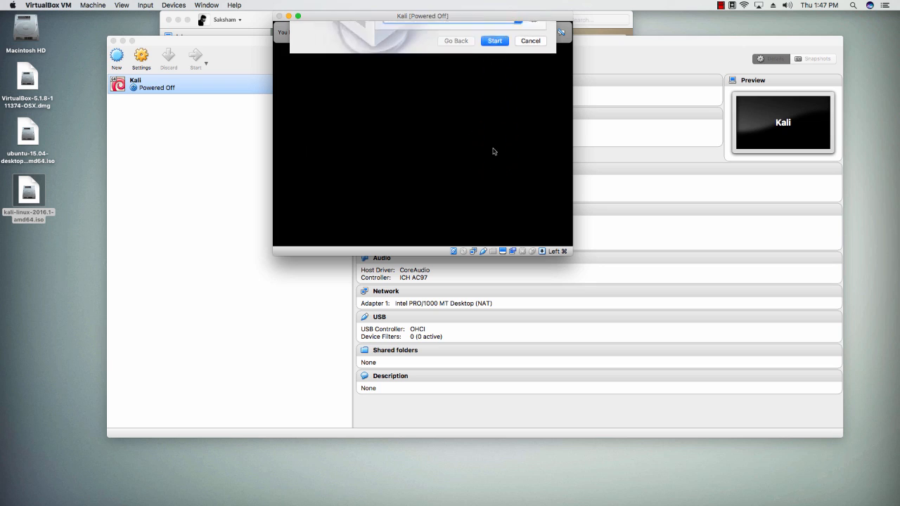
# Launch Graphical install from the Kali boot menu and dismiss the mouse and keyboard notices
pyautogui.click(495, 40)
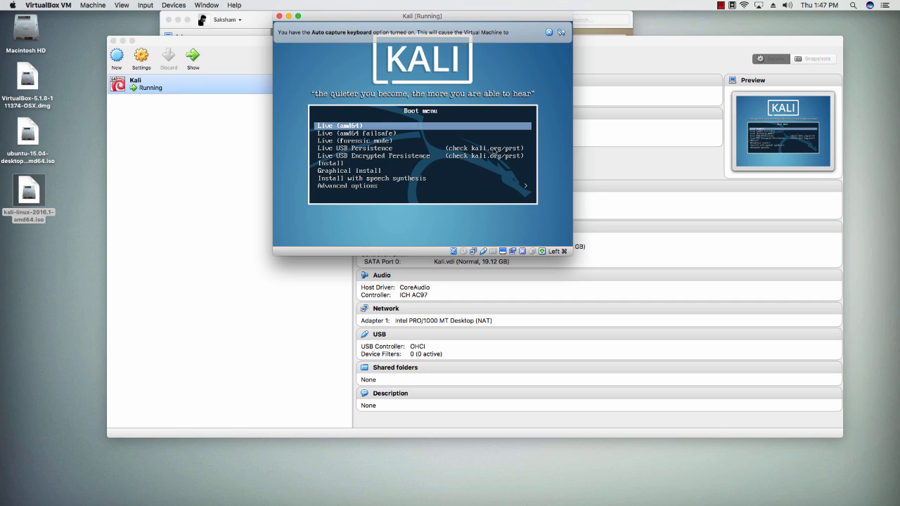
pyautogui.press('Down')
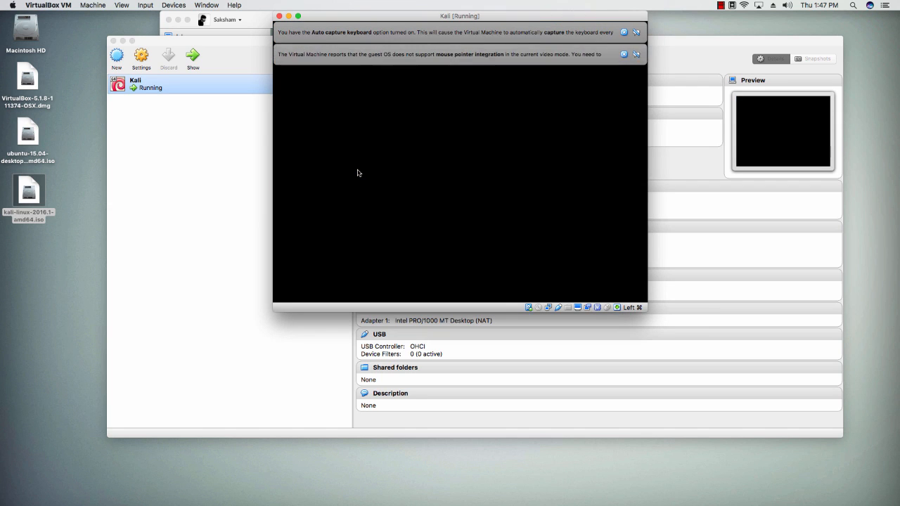
pyautogui.click(624, 33)
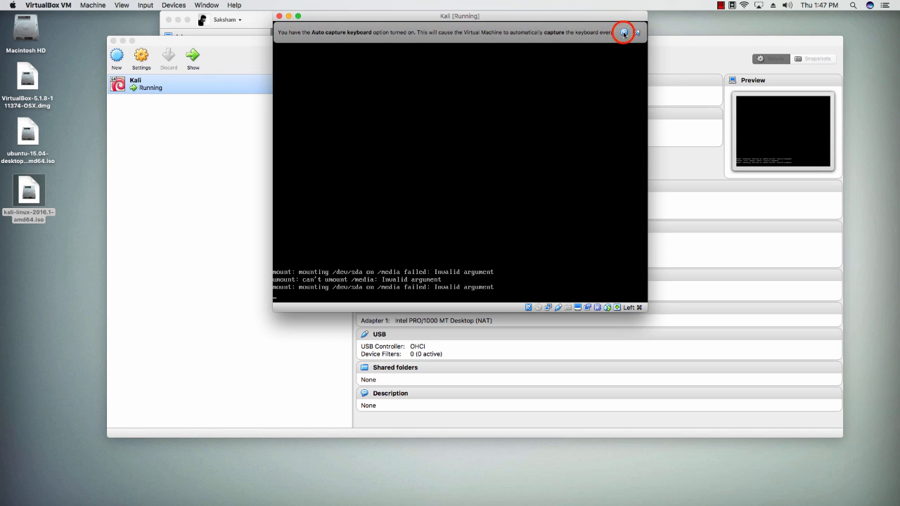
pyautogui.click(624, 32)
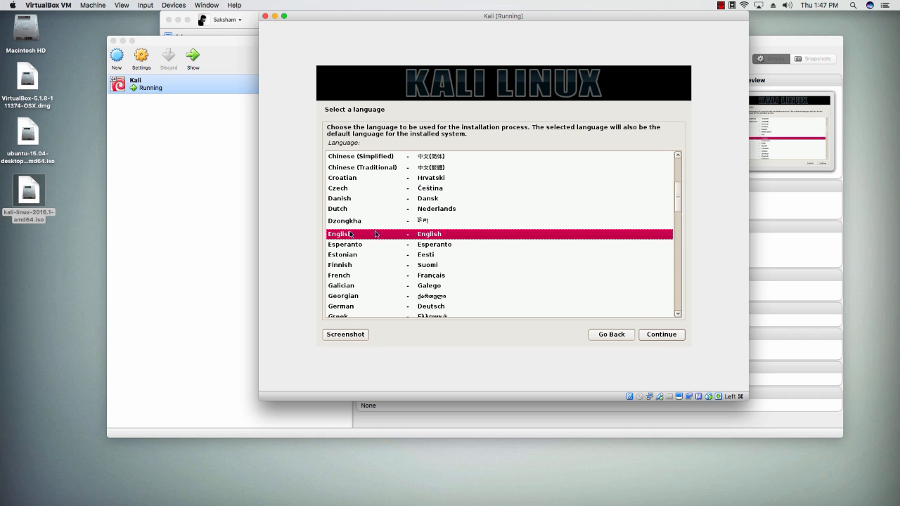
# Accept English, United States, American English keymap, hostname kali, and a blank domain
pyautogui.click(659, 334)
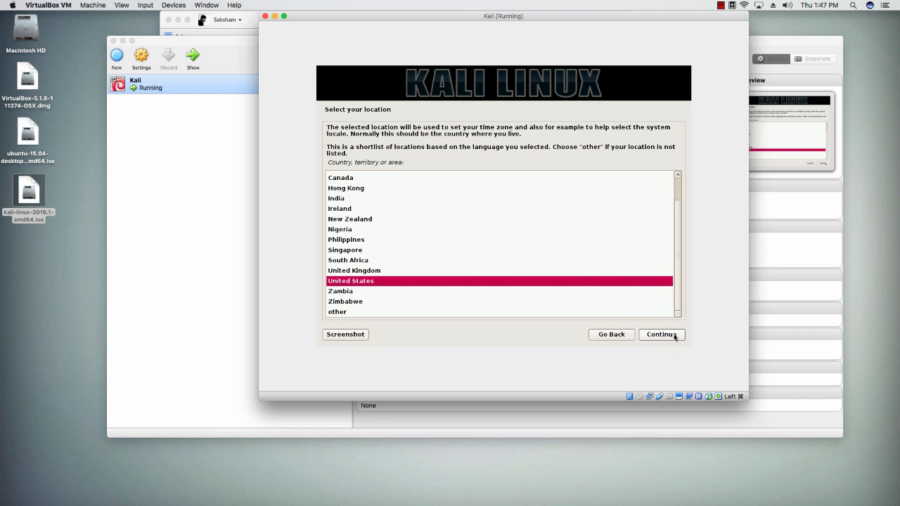
pyautogui.click(659, 334)
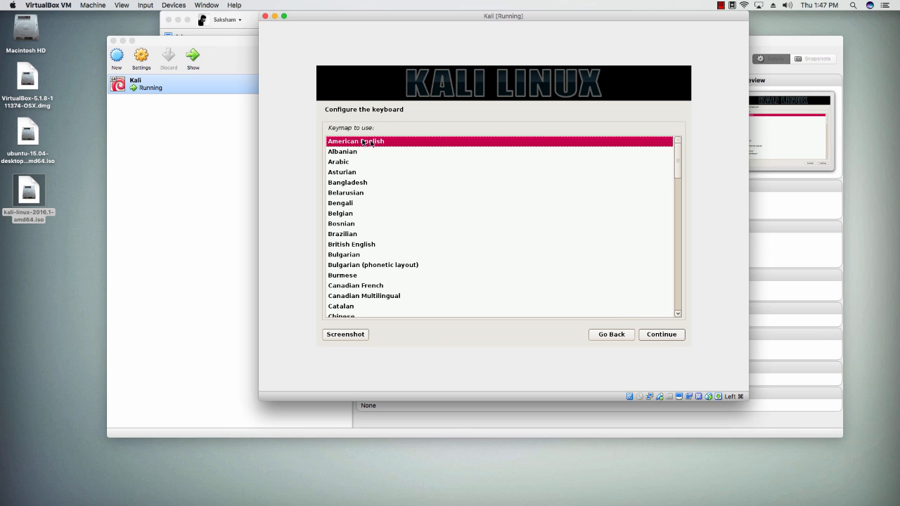
pyautogui.click(659, 333)
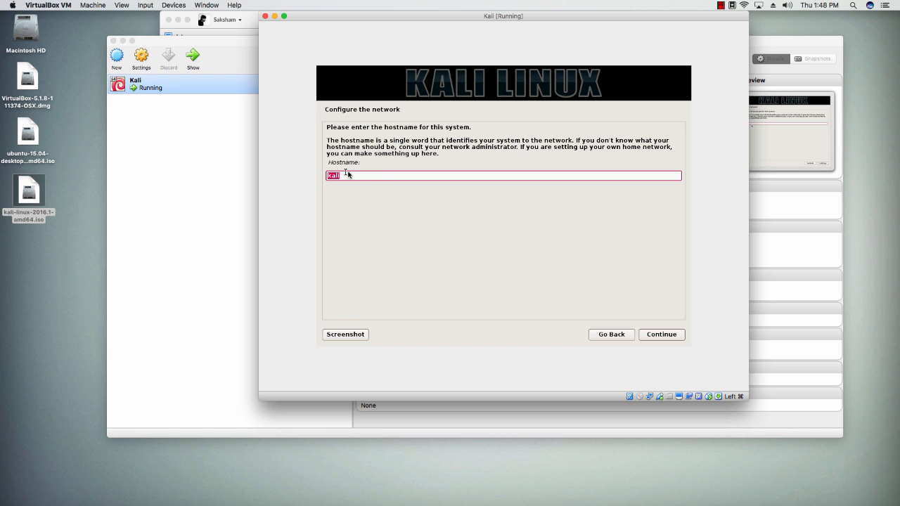
pyautogui.click(660, 334)
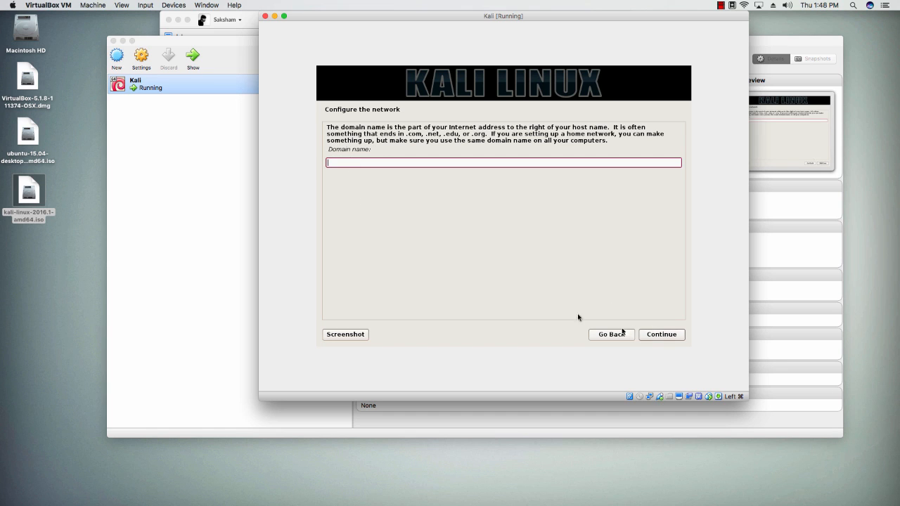
pyautogui.click(660, 333)
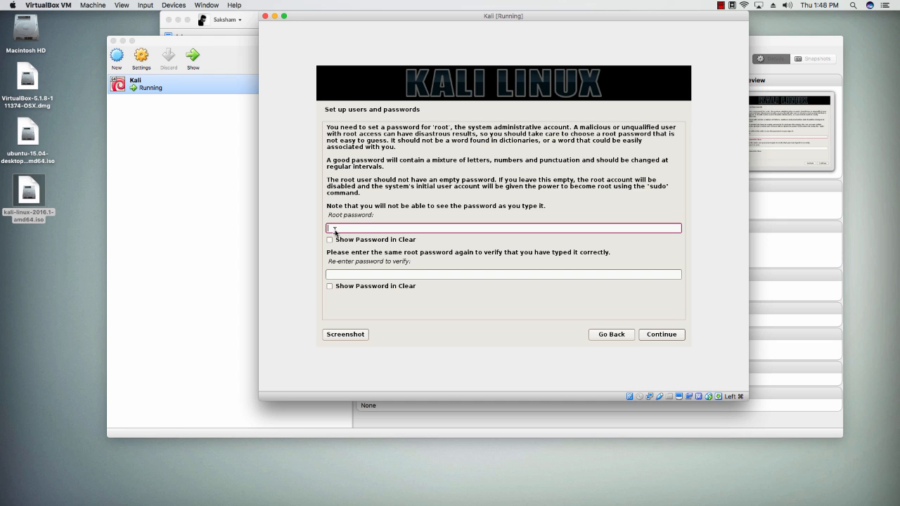
# Enter and confirm the root password, then accept the Eastern time zone
pyautogui.write('••••')
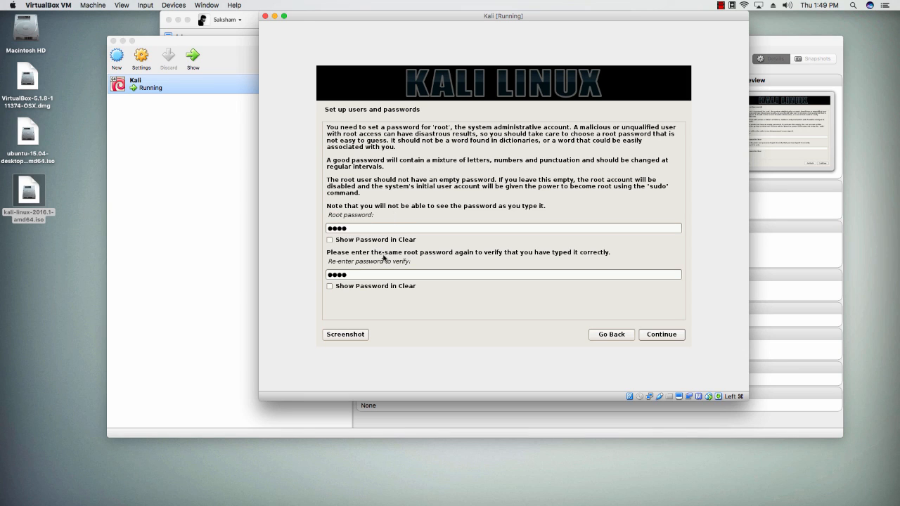
pyautogui.moveTo(399, 302)
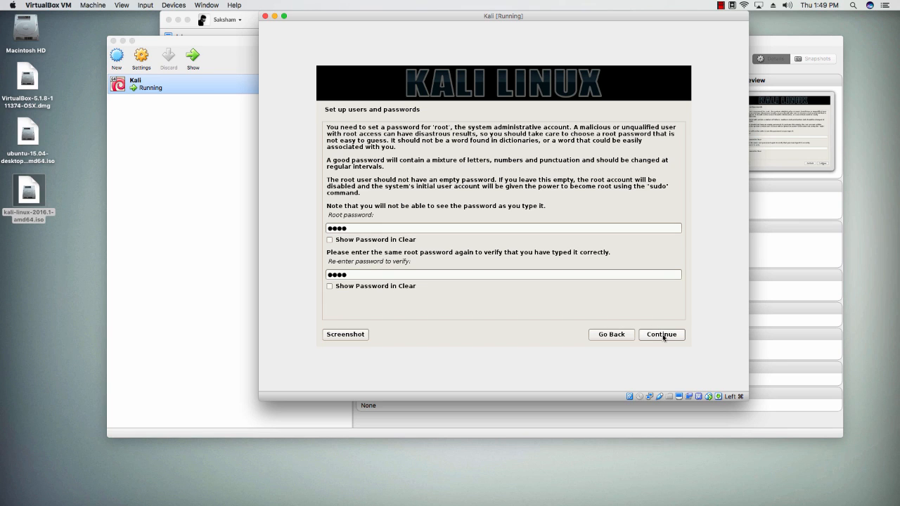
pyautogui.click(660, 334)
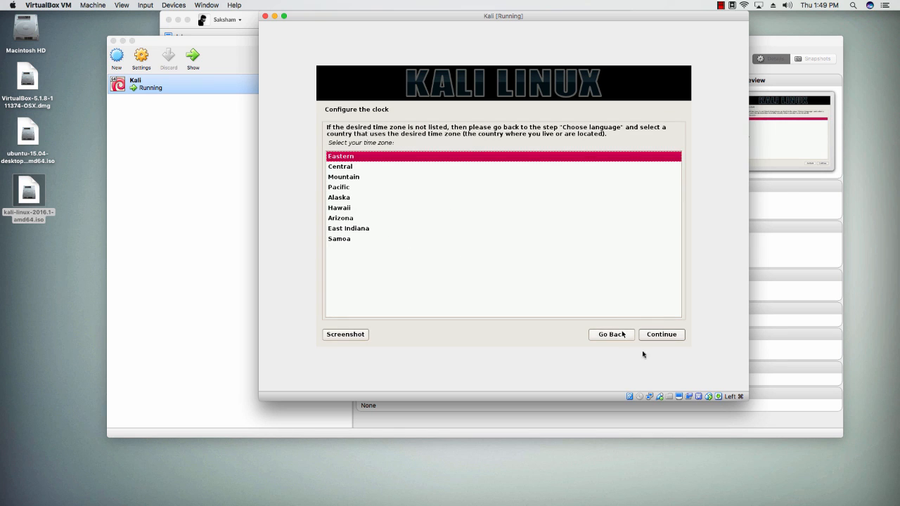
pyautogui.click(660, 334)
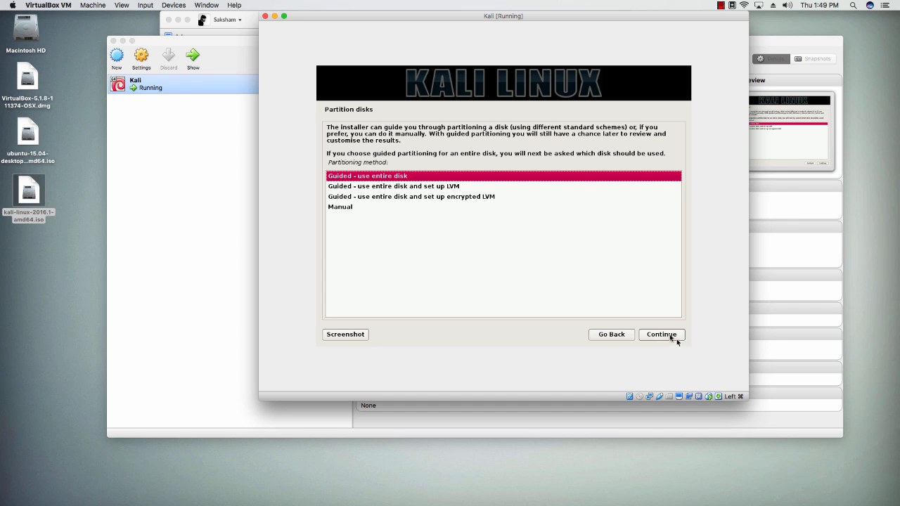
# Guided-partition the 20.5 GB VBOX HARDDISK with all files in one partition and write changes
pyautogui.click(660, 333)
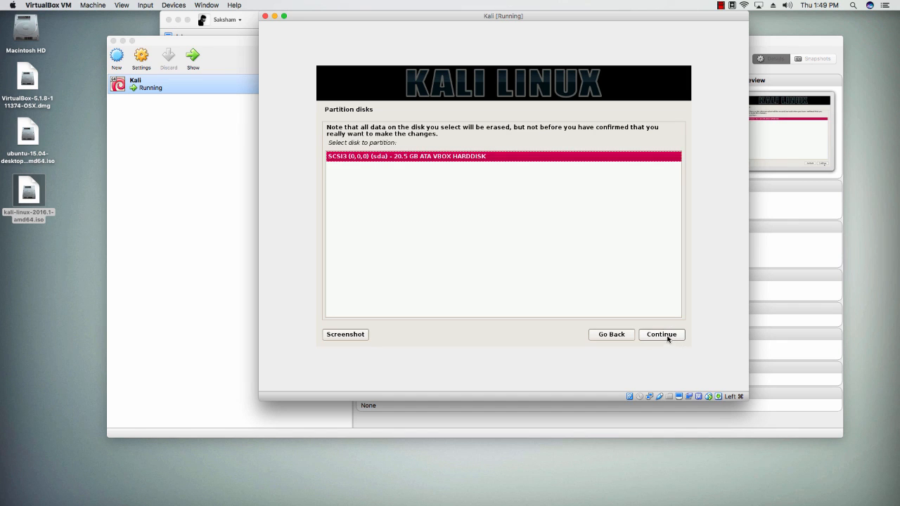
pyautogui.click(660, 333)
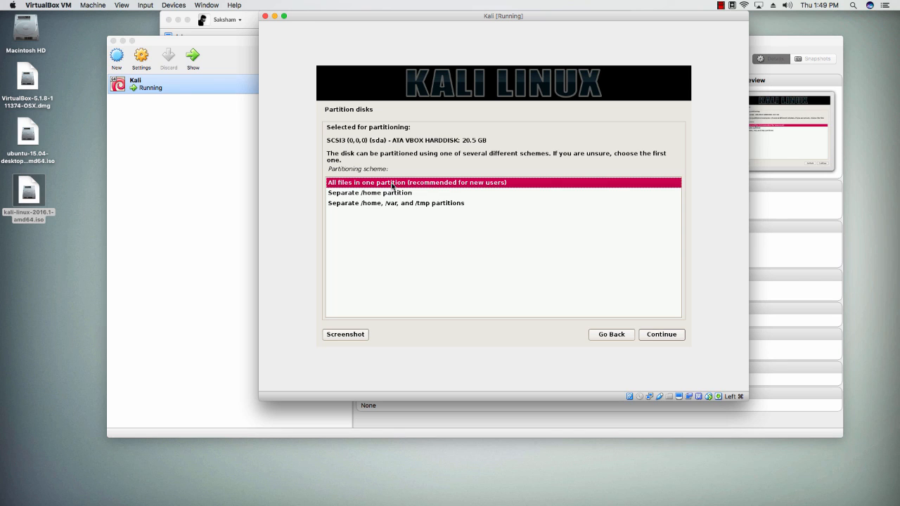
pyautogui.moveTo(424, 187)
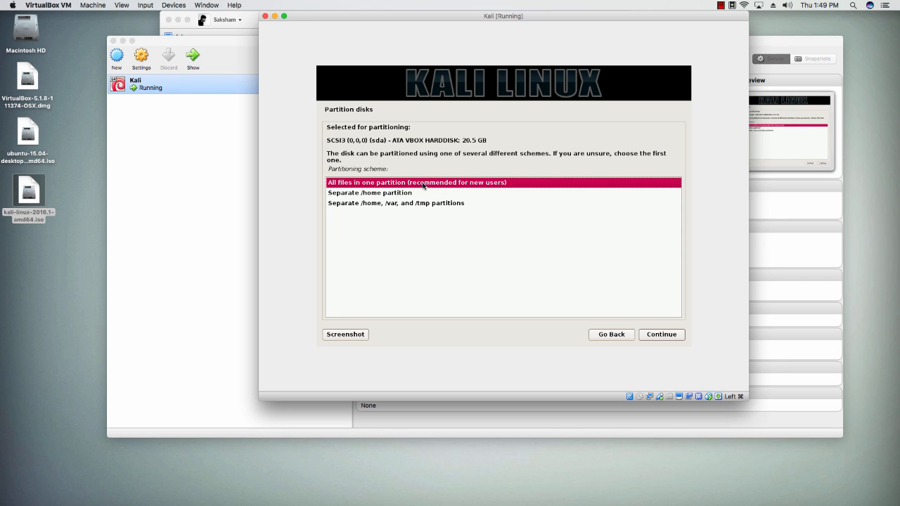
pyautogui.moveTo(693, 341)
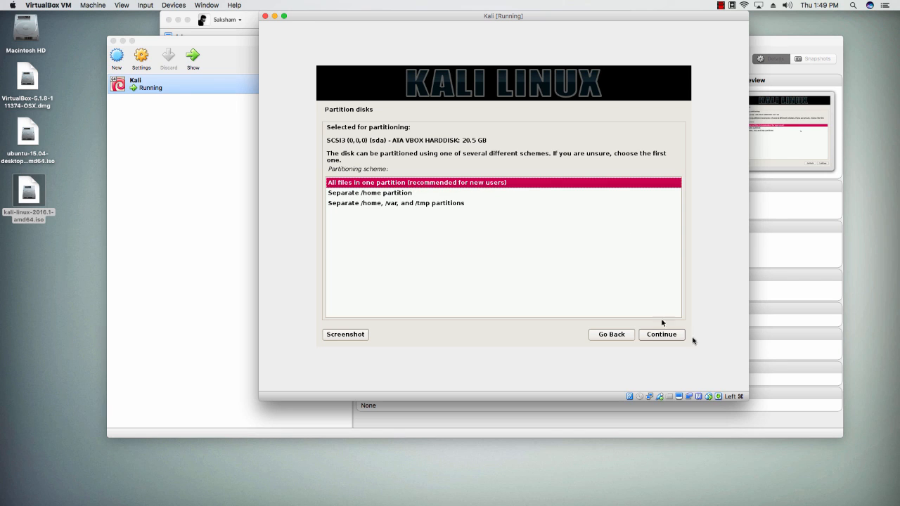
pyautogui.click(660, 334)
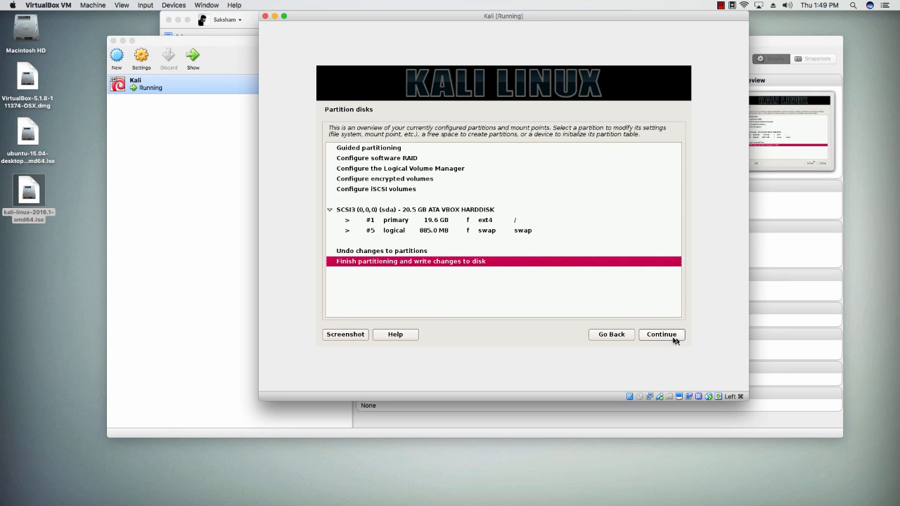
pyautogui.click(660, 334)
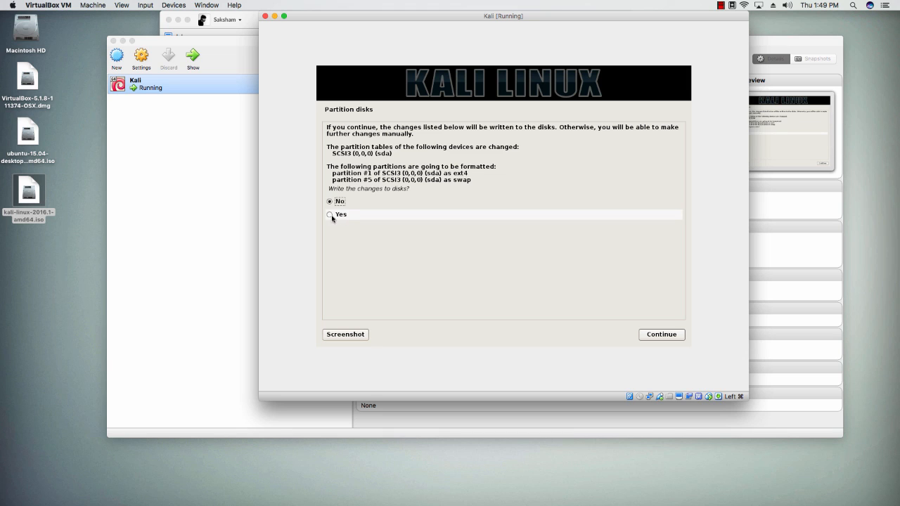
pyautogui.click(659, 333)
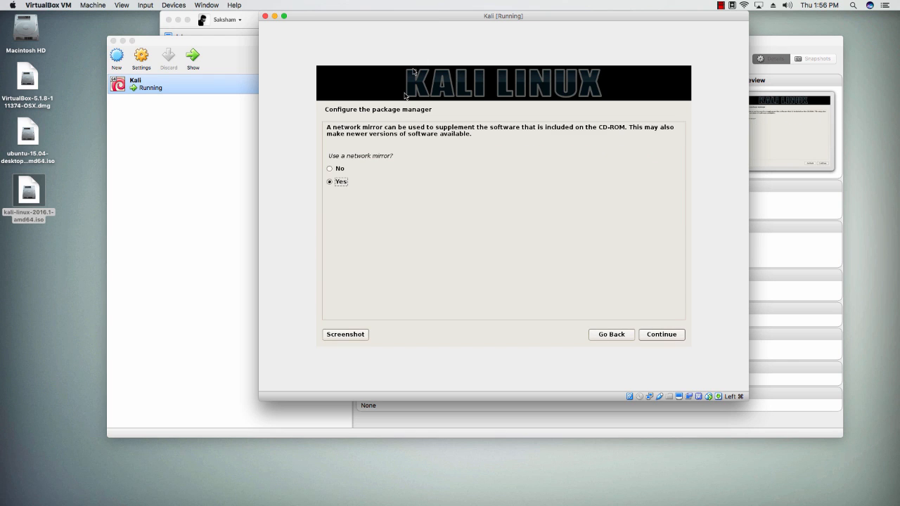
pyautogui.moveTo(329, 156)
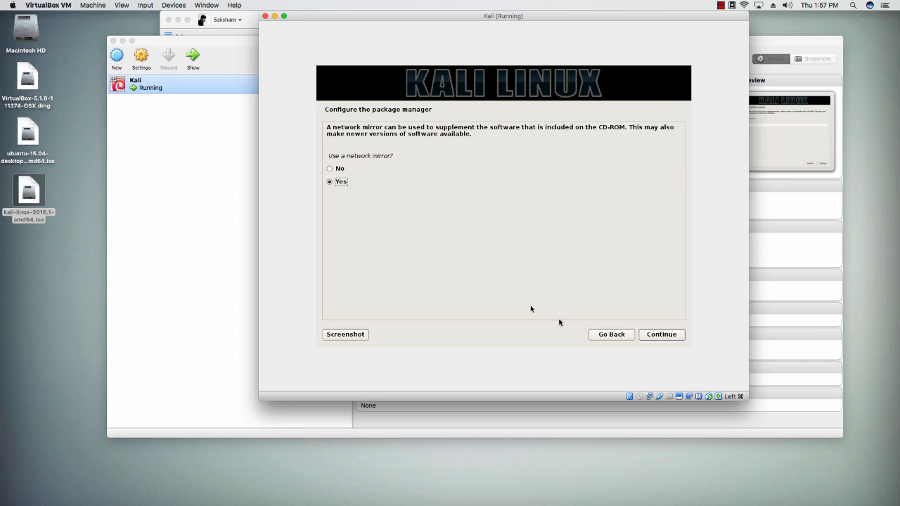
# Accept using a network mirror and continue with no HTTP proxy
pyautogui.click(660, 333)
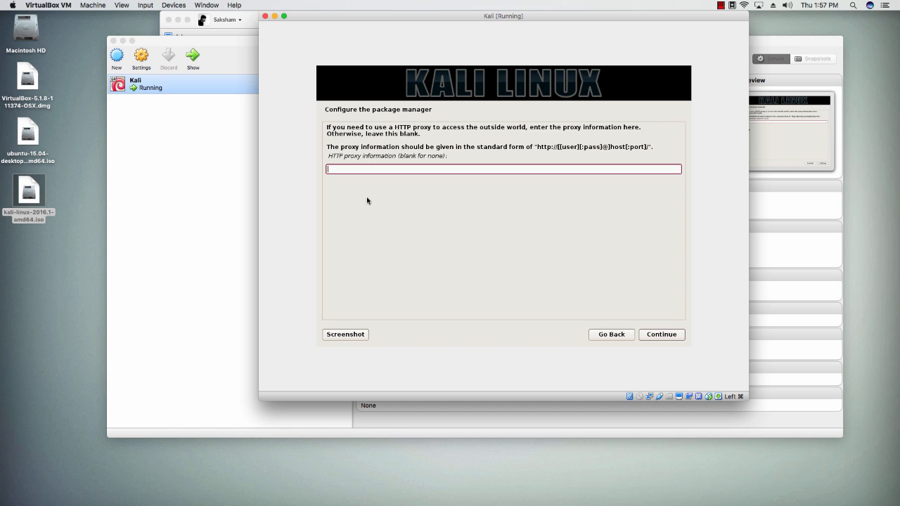
pyautogui.click(660, 334)
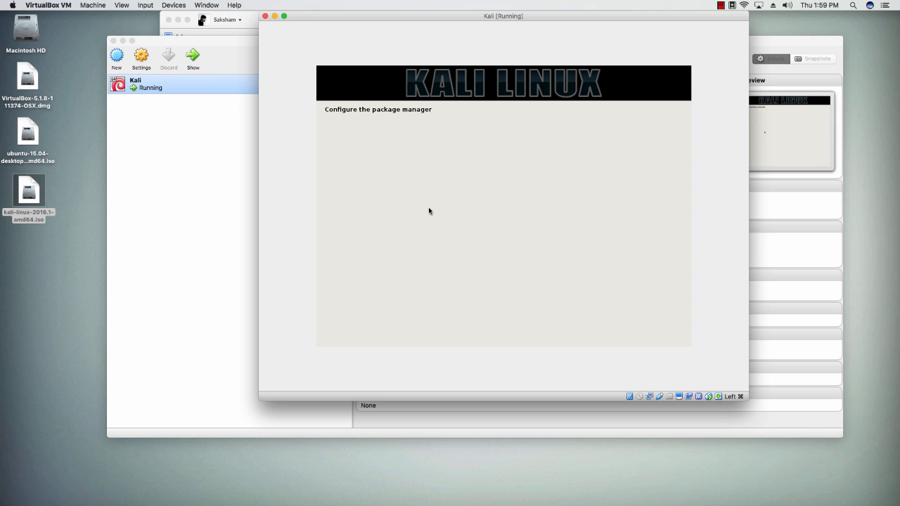
pyautogui.moveTo(369, 116)
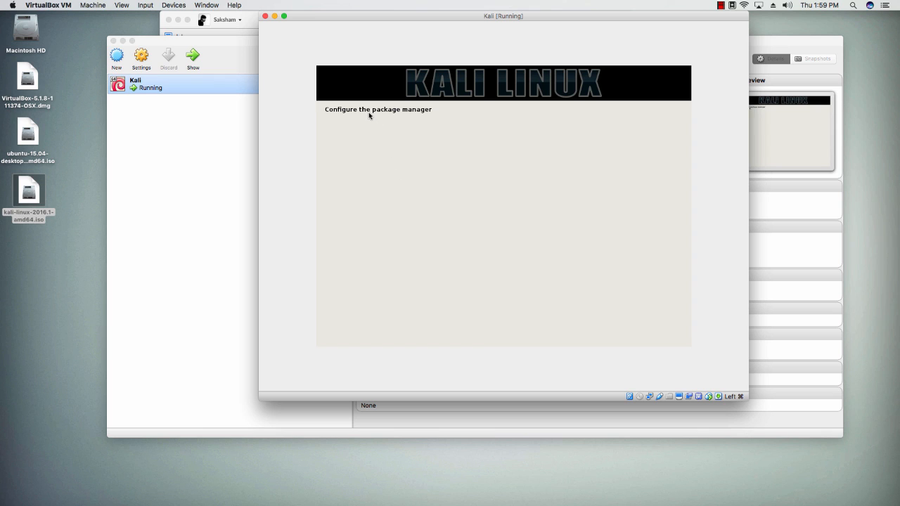
pyautogui.moveTo(344, 109)
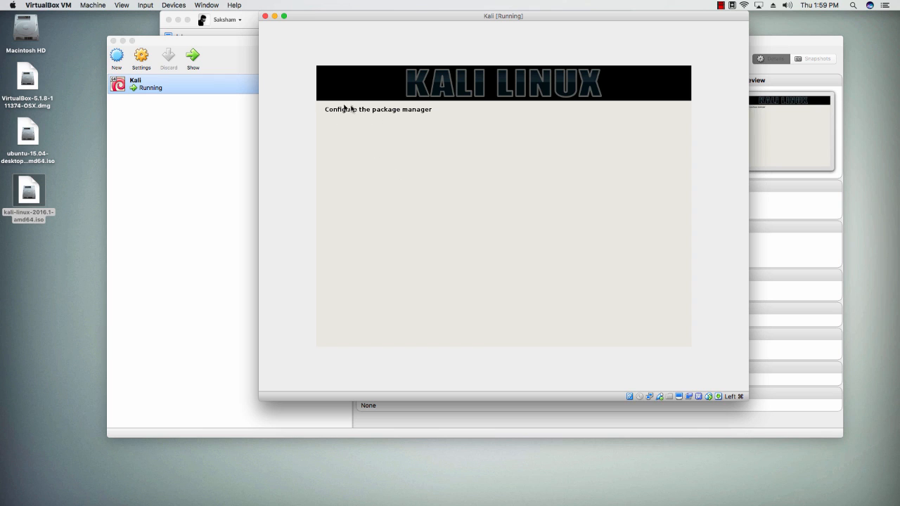
pyautogui.moveTo(366, 117)
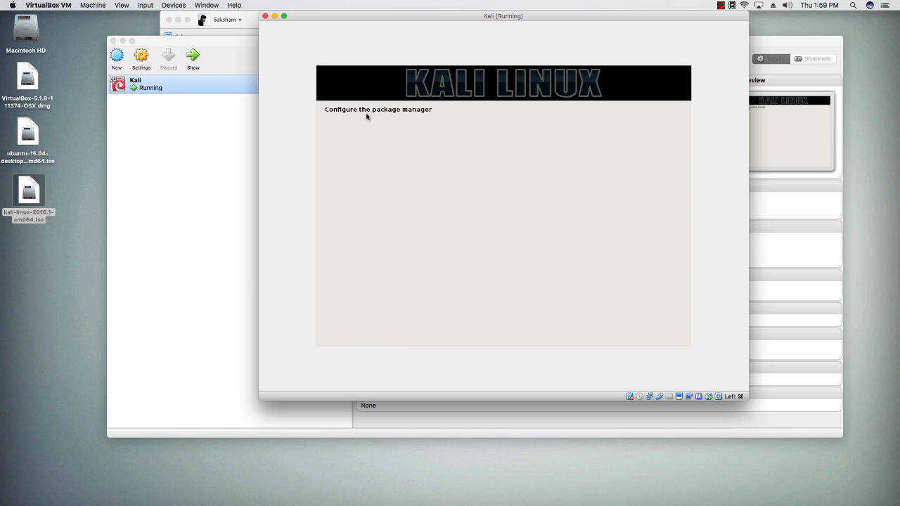
pyautogui.moveTo(324, 110)
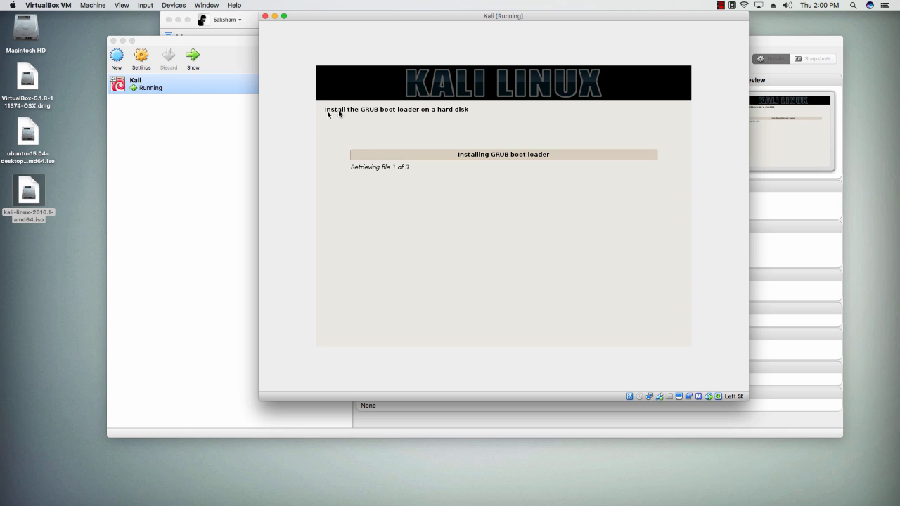
pyautogui.moveTo(442, 117)
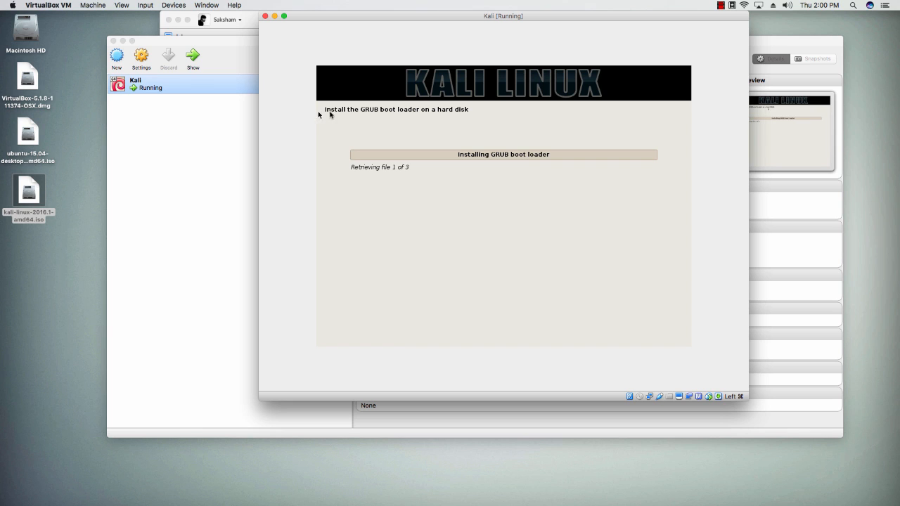
pyautogui.moveTo(354, 113)
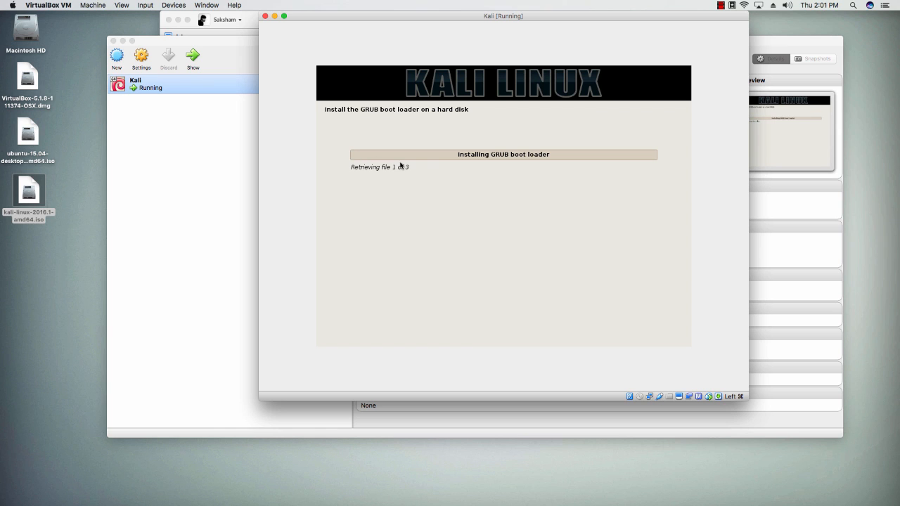
pyautogui.moveTo(424, 176)
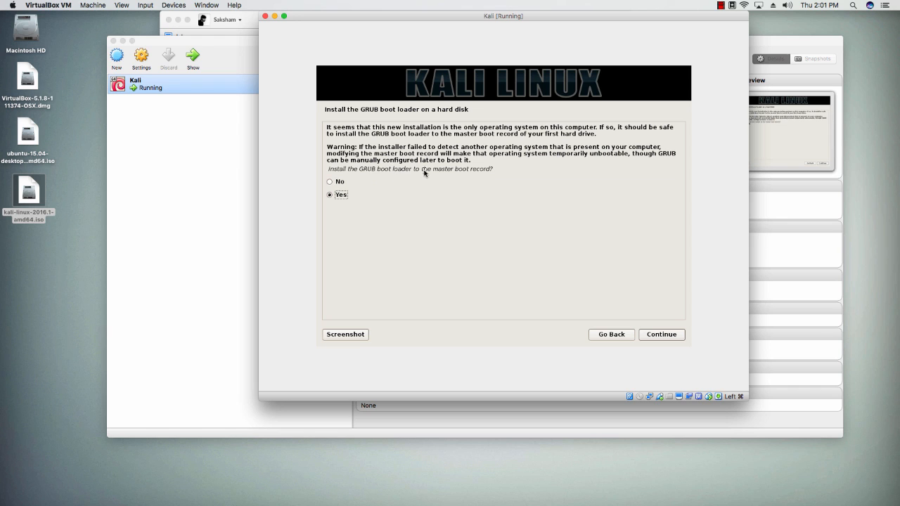
pyautogui.moveTo(352, 176)
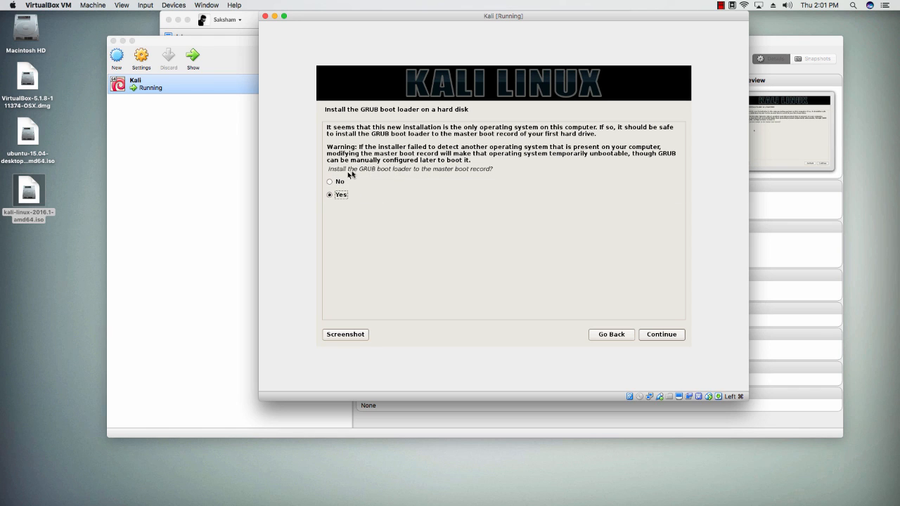
pyautogui.moveTo(453, 171)
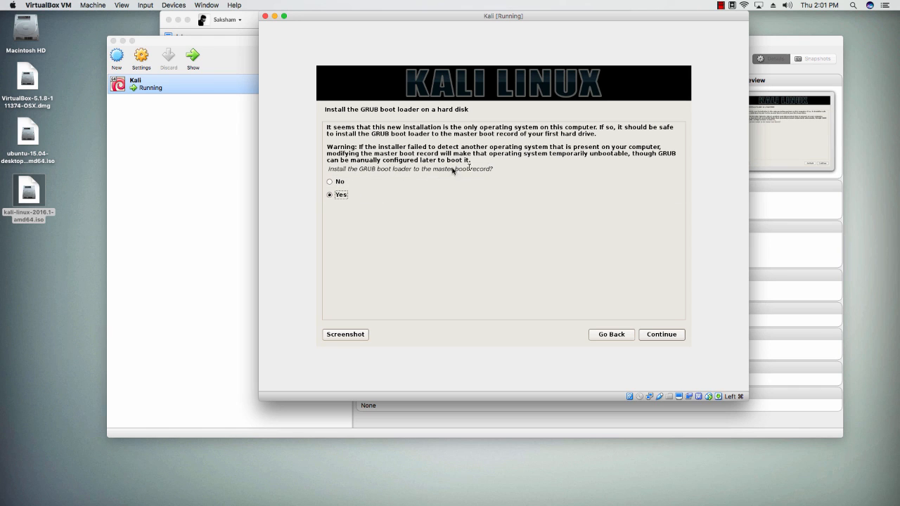
pyautogui.moveTo(694, 340)
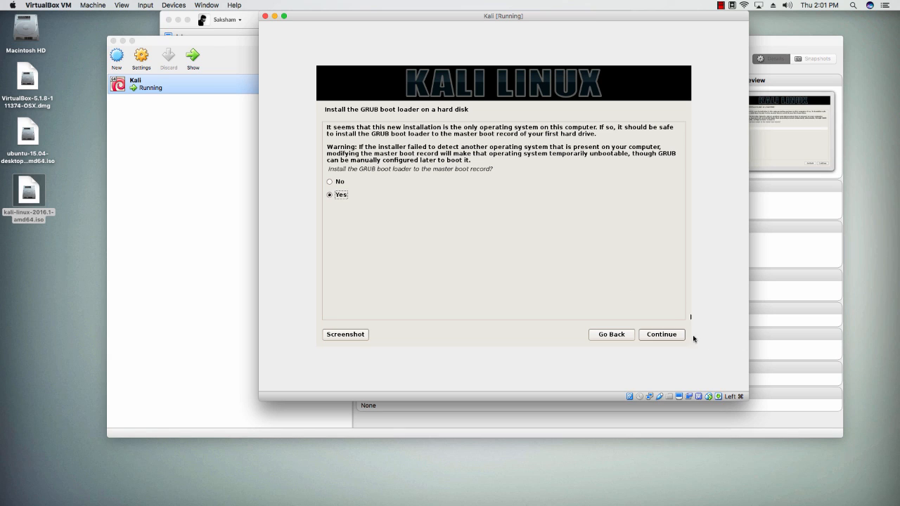
# Install GRUB to the master boot record on /dev/sda
pyautogui.click(660, 334)
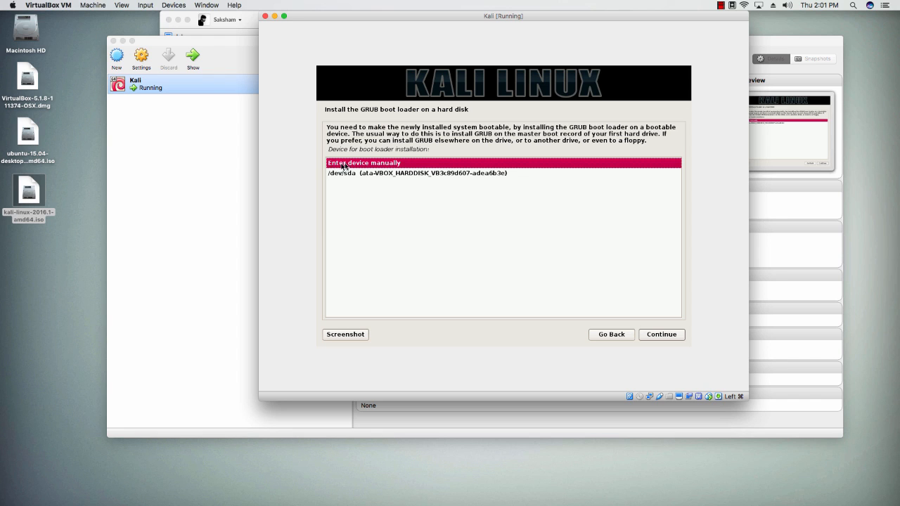
pyautogui.moveTo(402, 167)
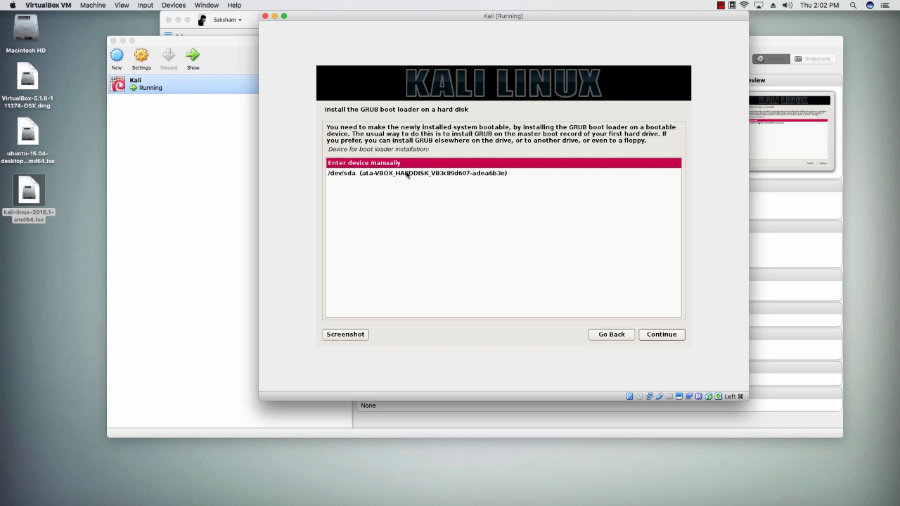
pyautogui.click(417, 173)
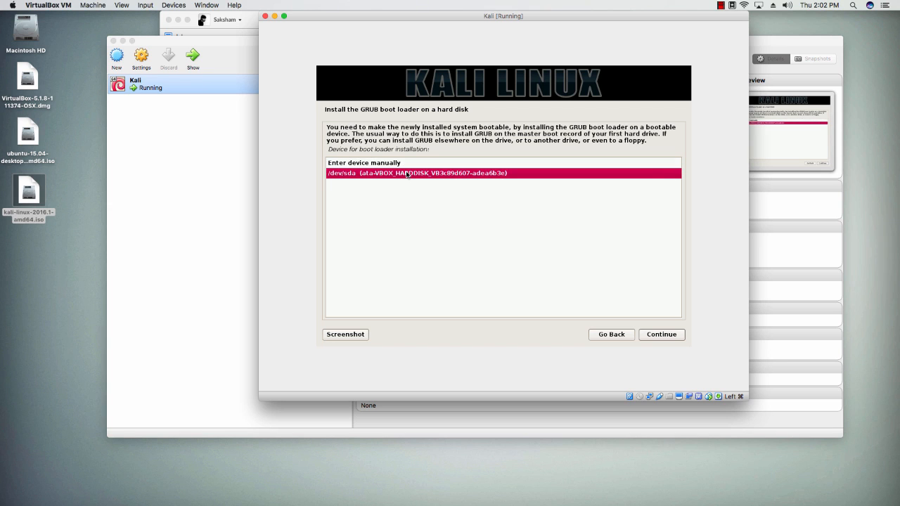
pyautogui.moveTo(373, 178)
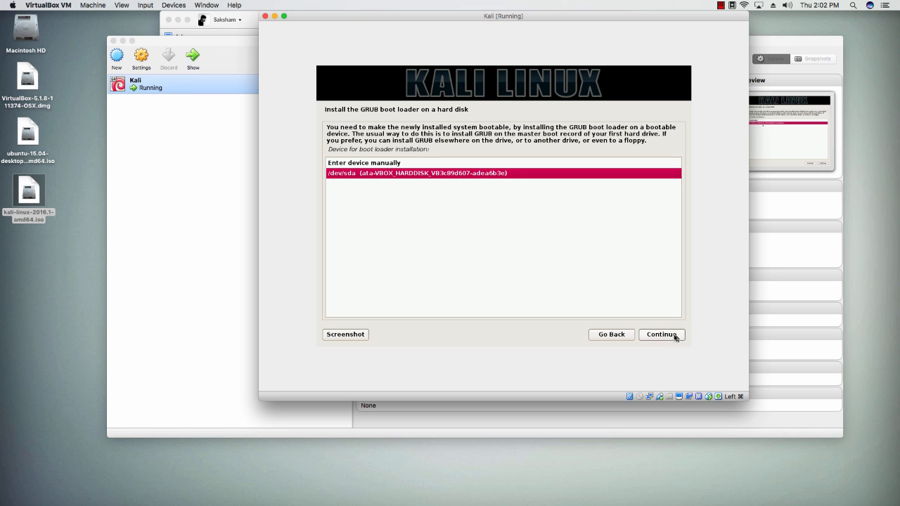
pyautogui.moveTo(639, 339)
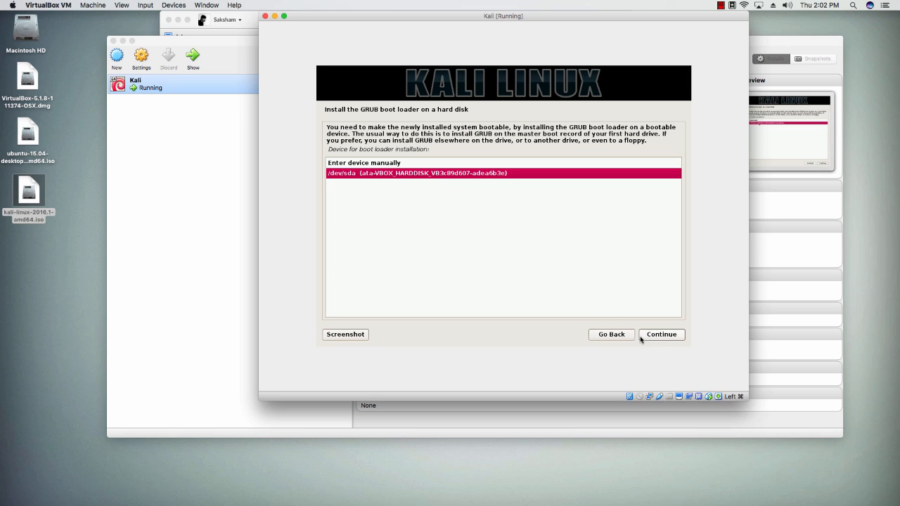
pyautogui.click(659, 334)
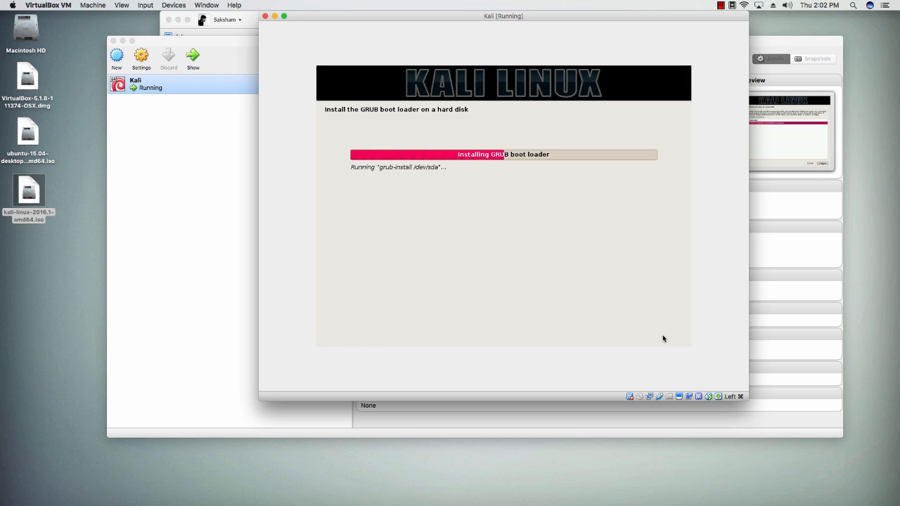
pyautogui.moveTo(458, 166)
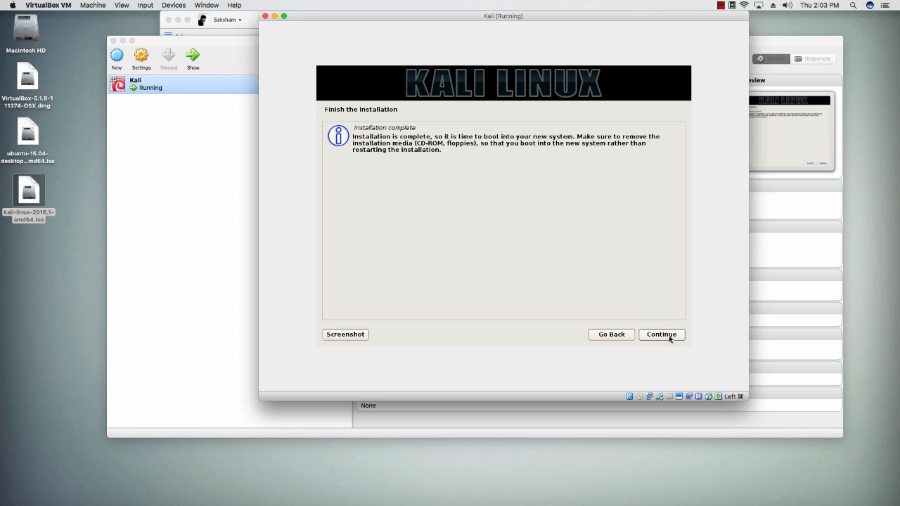
# Acknowledge the 'Installation complete' notice so the installer finishes and reboots
pyautogui.click(661, 334)
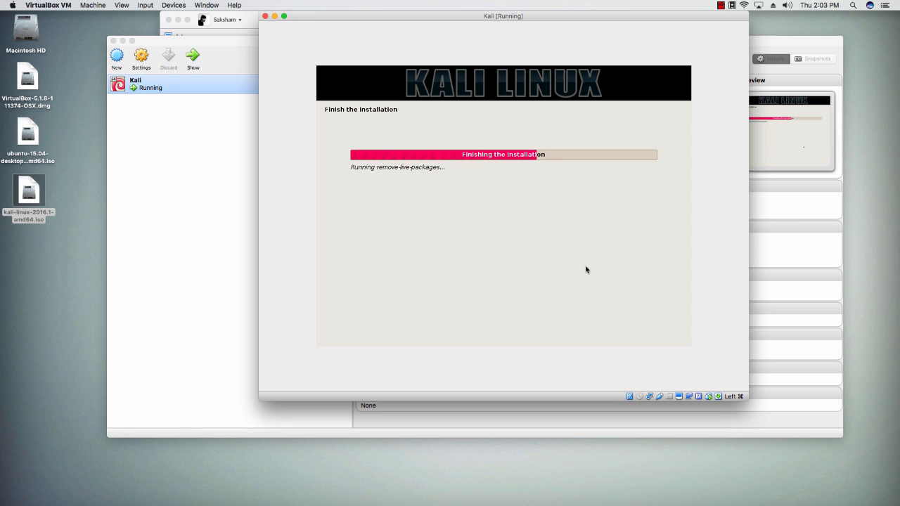
pyautogui.moveTo(444, 183)
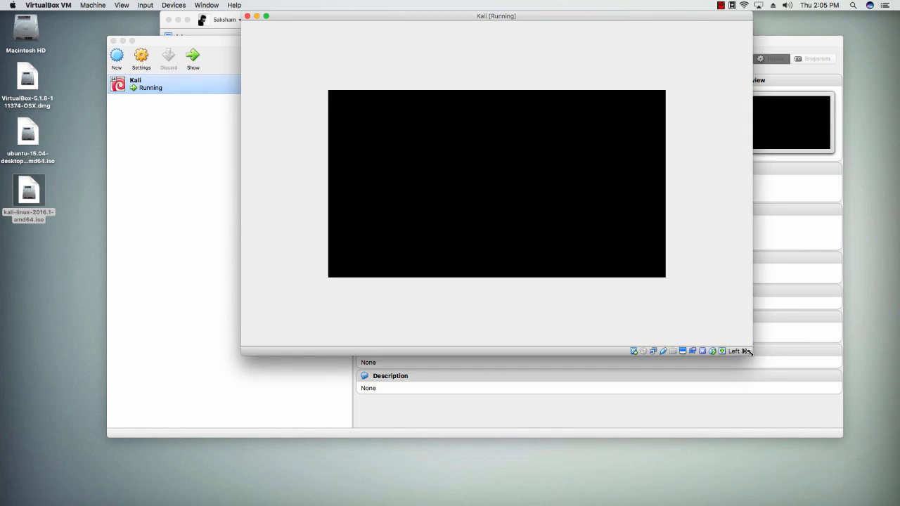
pyautogui.moveTo(465, 147)
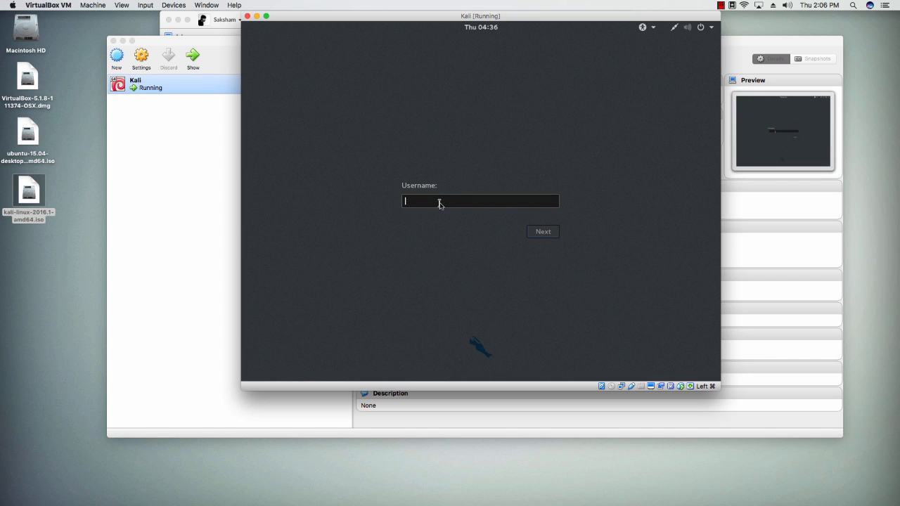
# Log in at the GNOME prompt as root, re-entering the password once
pyautogui.write('root')
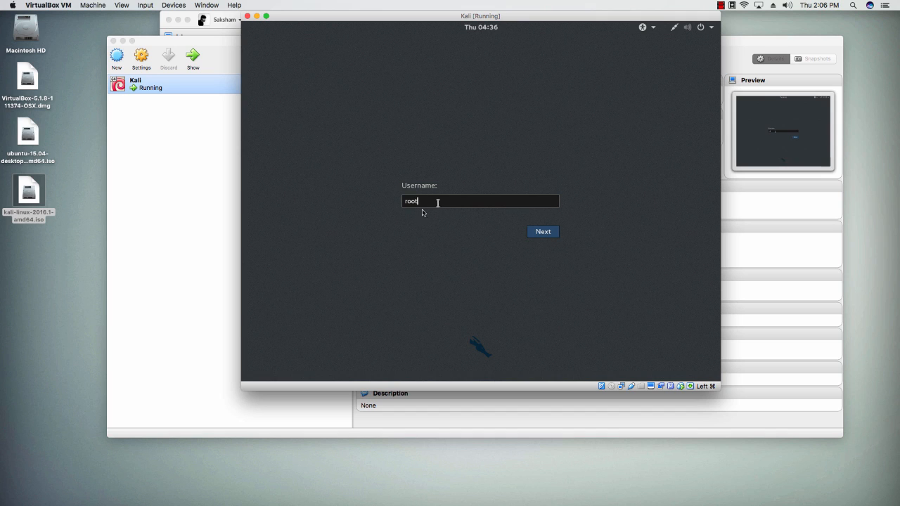
pyautogui.click(542, 231)
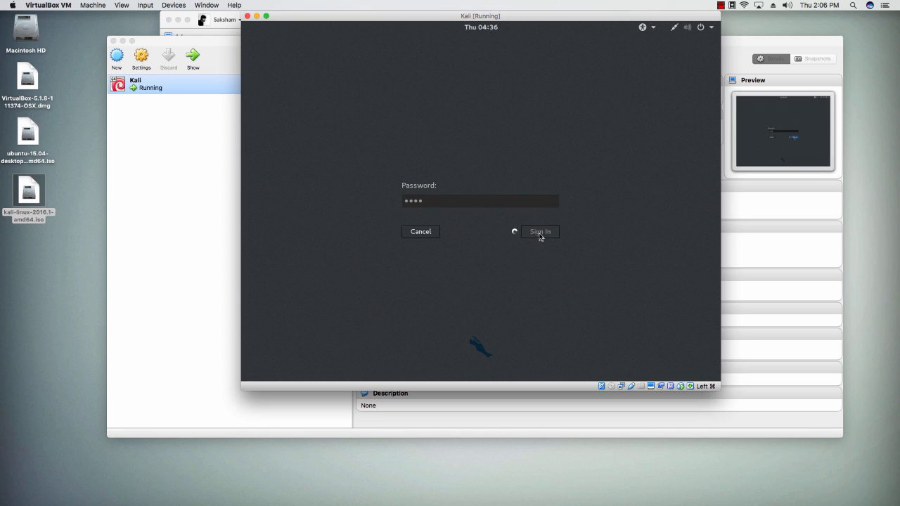
pyautogui.click(539, 232)
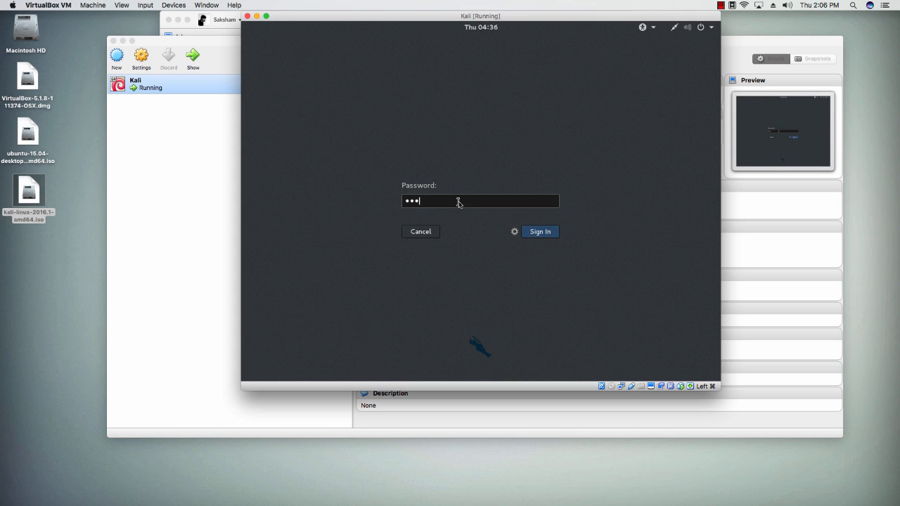
pyautogui.click(540, 232)
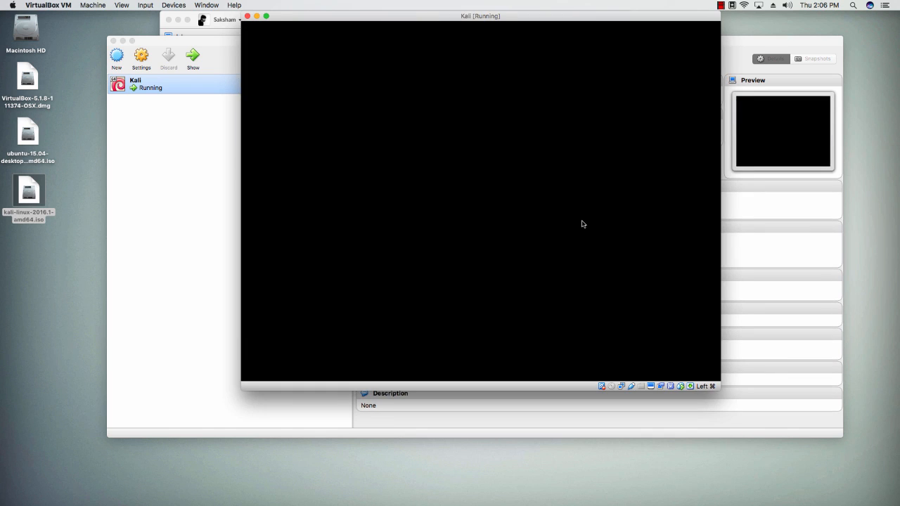
pyautogui.moveTo(376, 19)
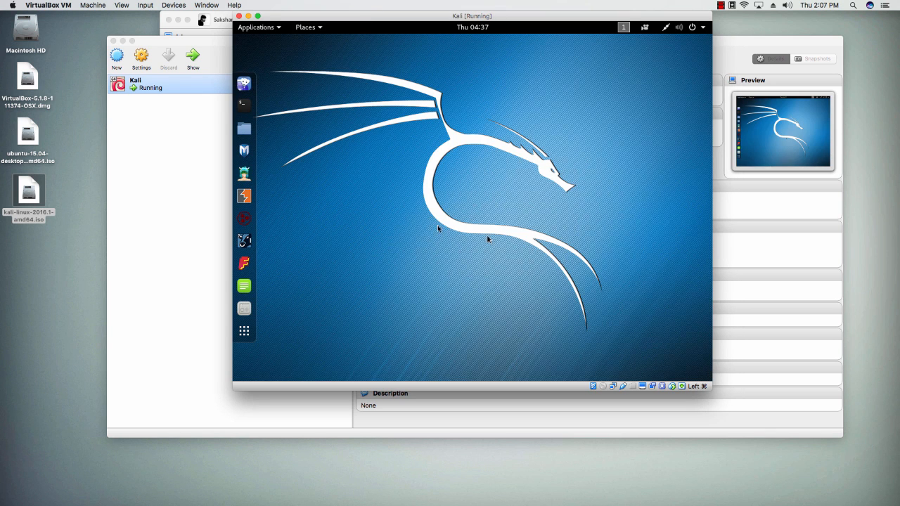
pyautogui.moveTo(416, 183)
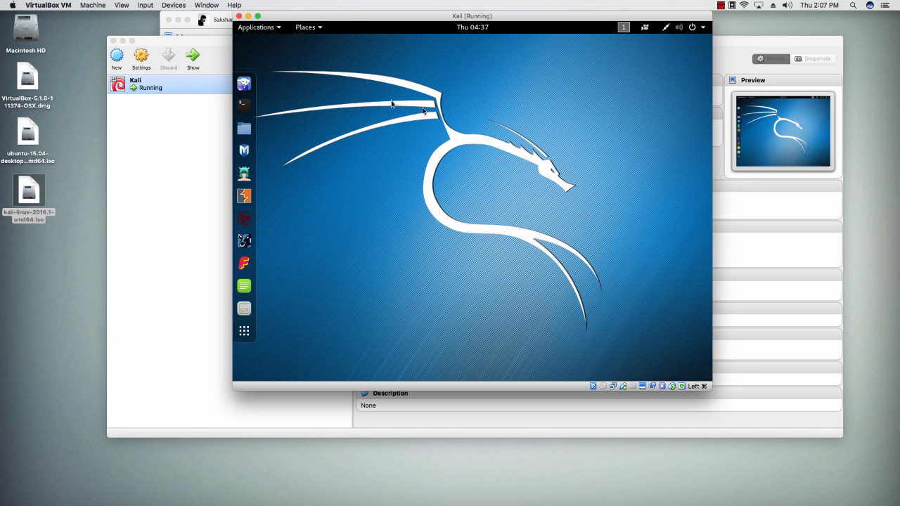
pyautogui.moveTo(430, 122)
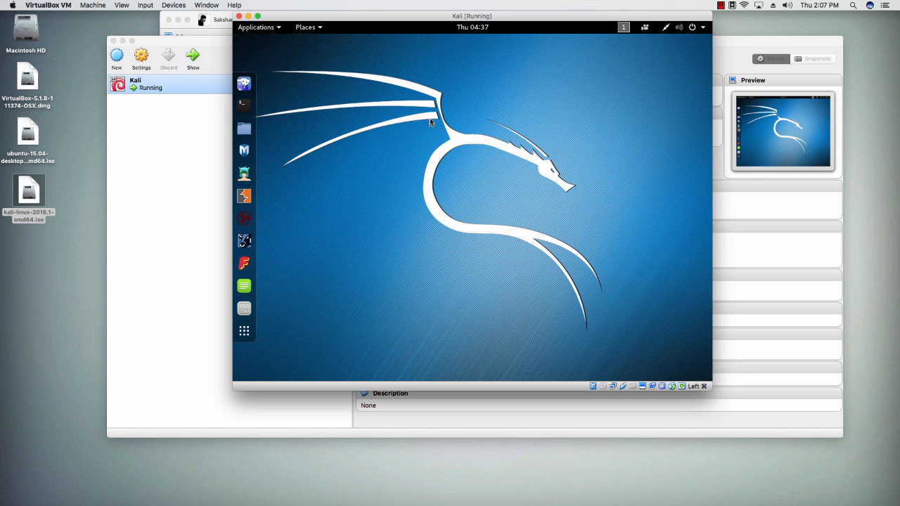
pyautogui.moveTo(307, 122)
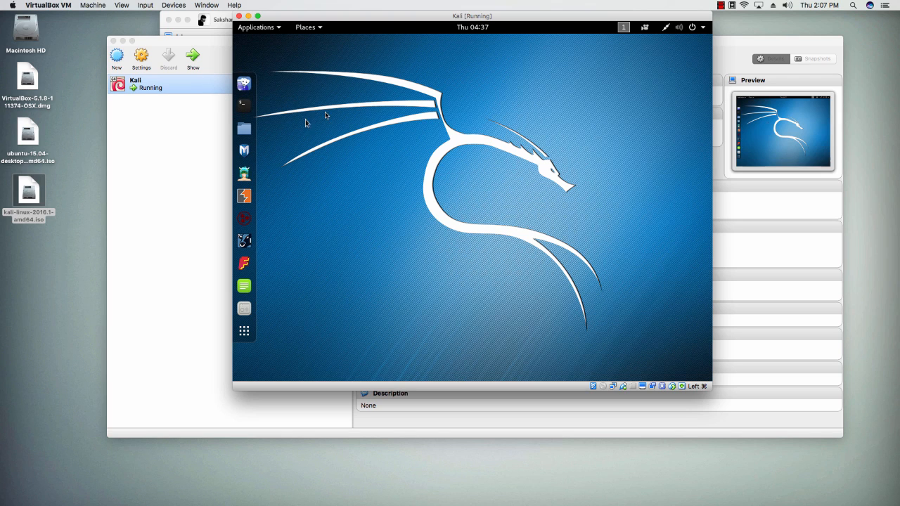
pyautogui.moveTo(424, 182)
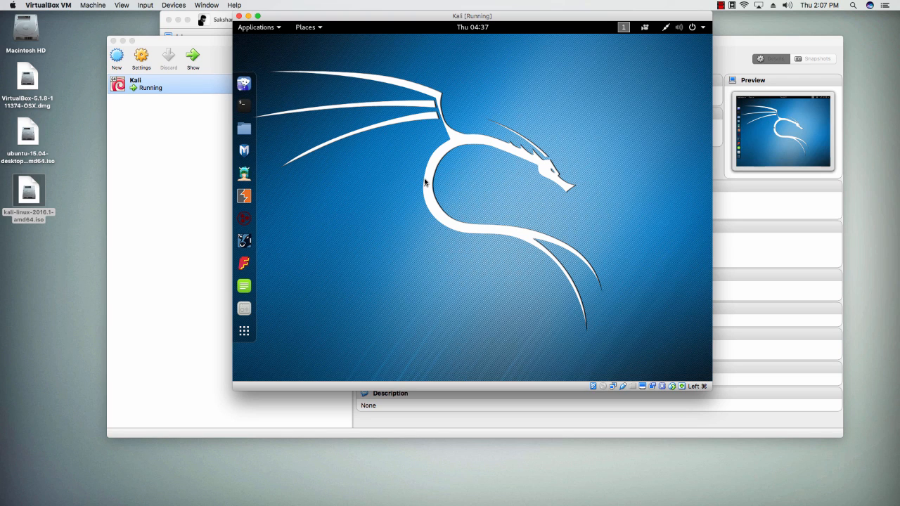